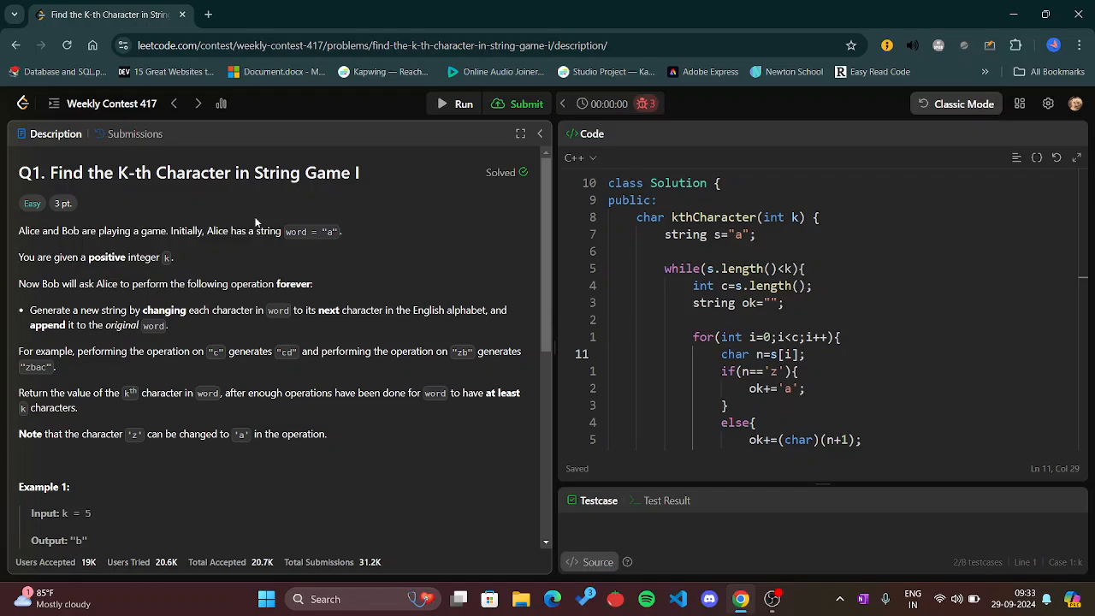
Scroll the Description panel to Example 1's explanation of word growing ab → abbc → abbcbccd
scroll("down", 3)
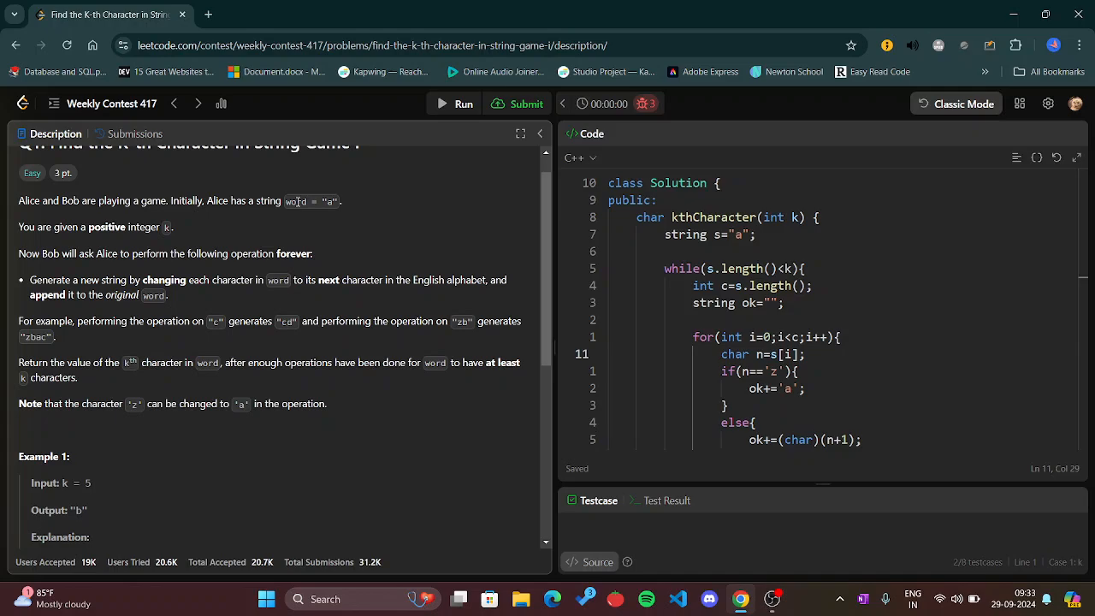
mouse_move(338, 212)
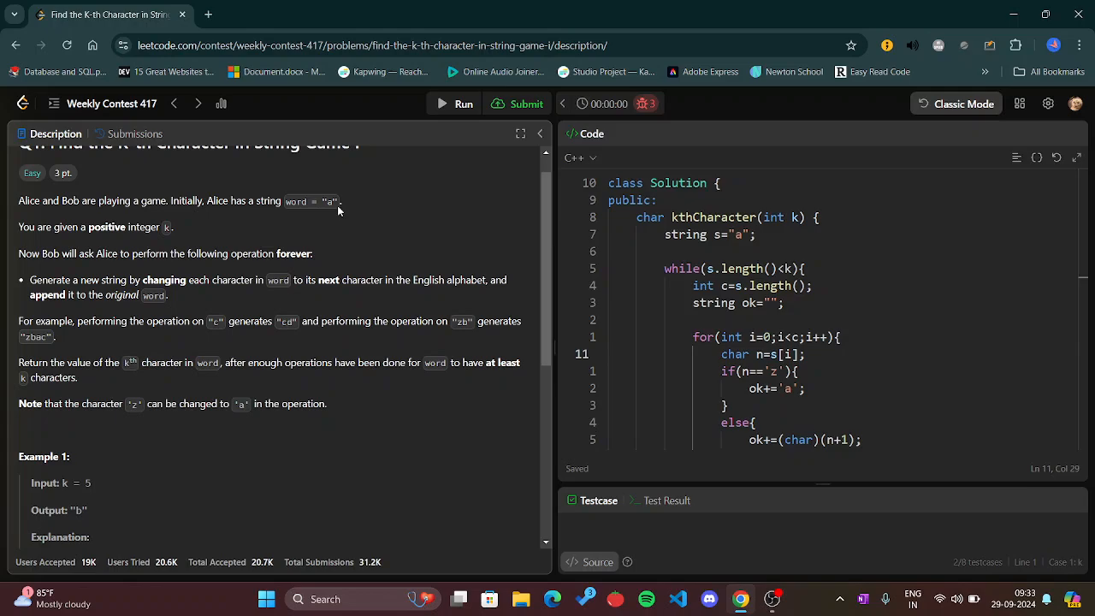
scroll("down", 3)
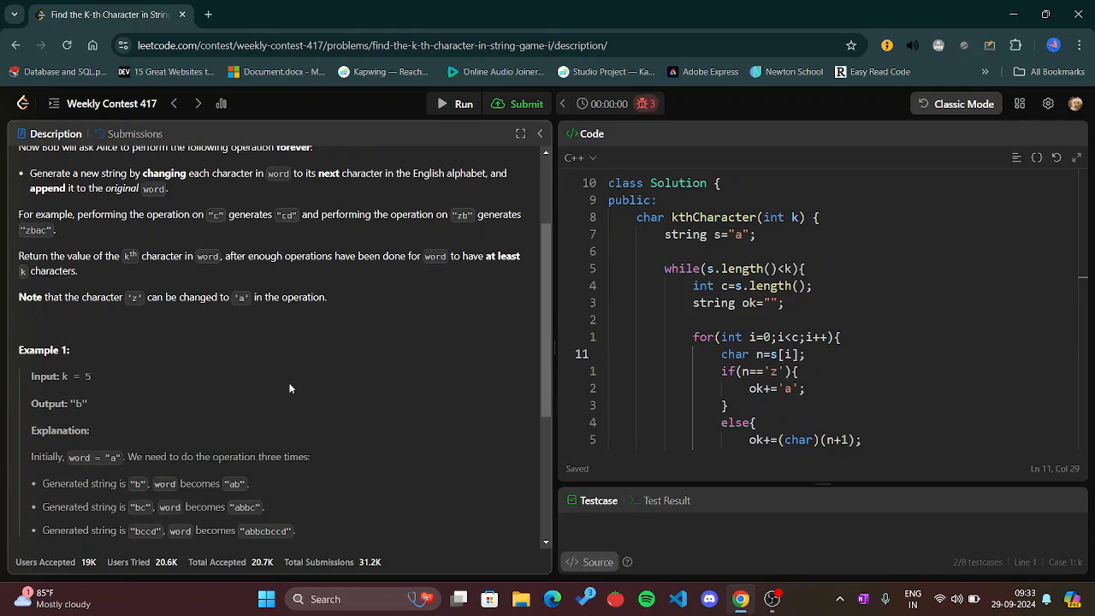
scroll("up", 3)
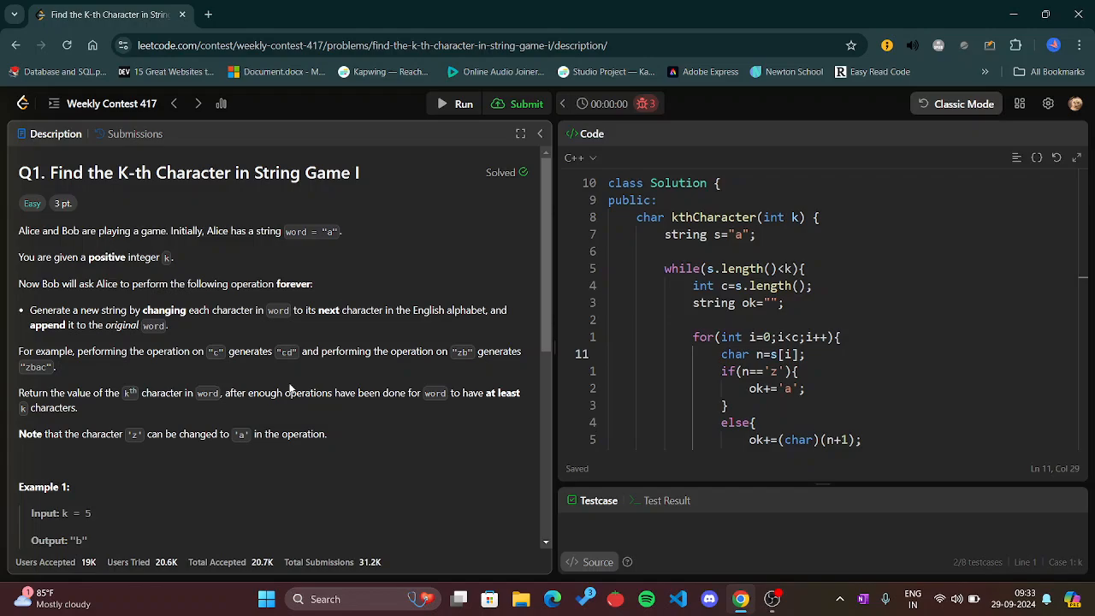
mouse_move(102, 342)
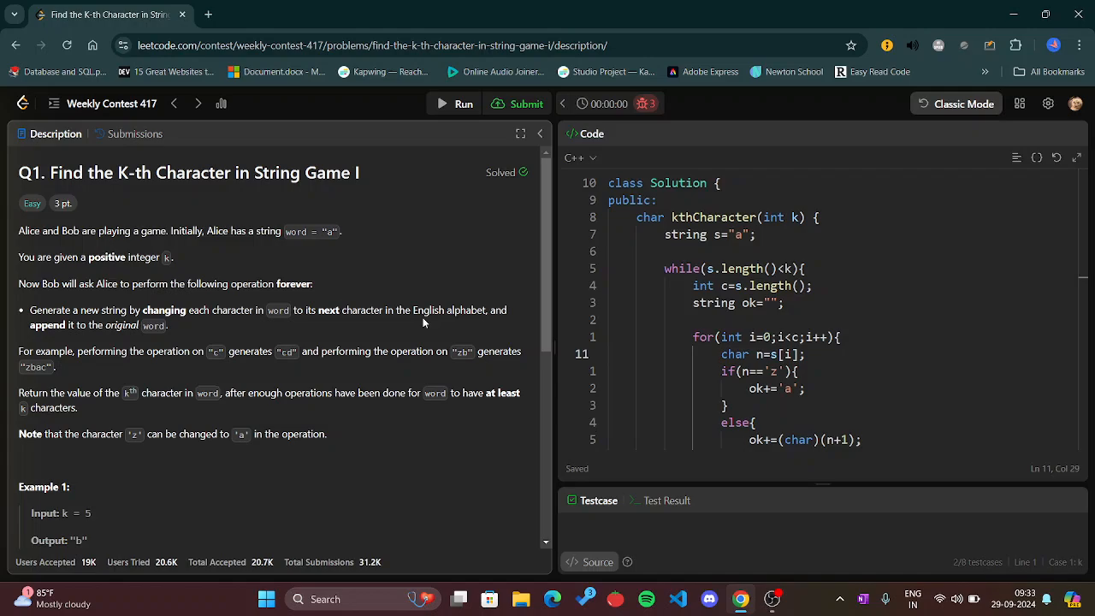
scroll("down", 3)
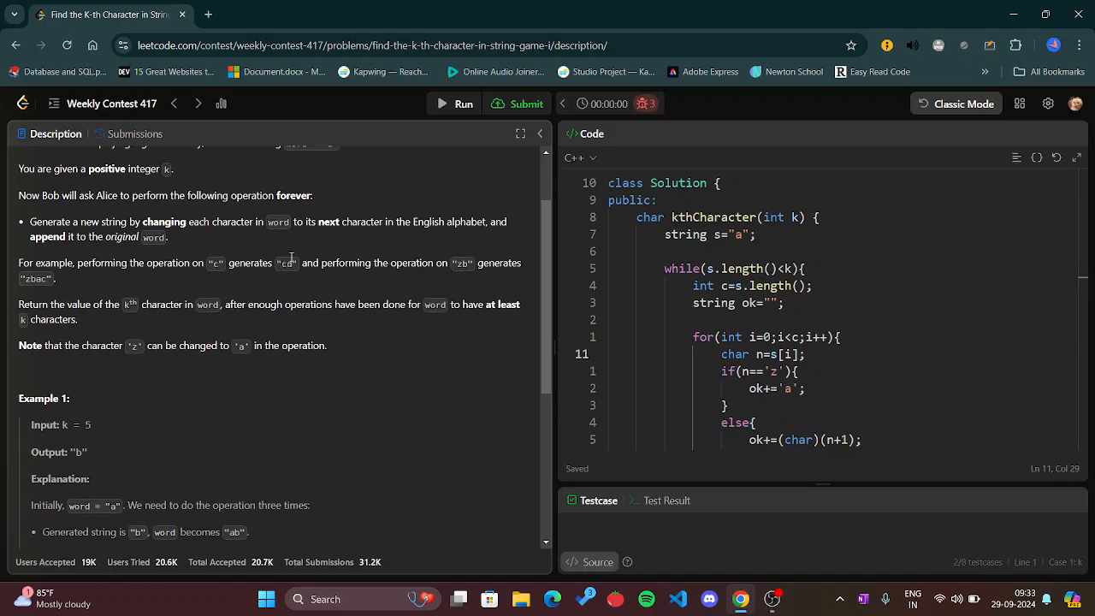
mouse_move(272, 239)
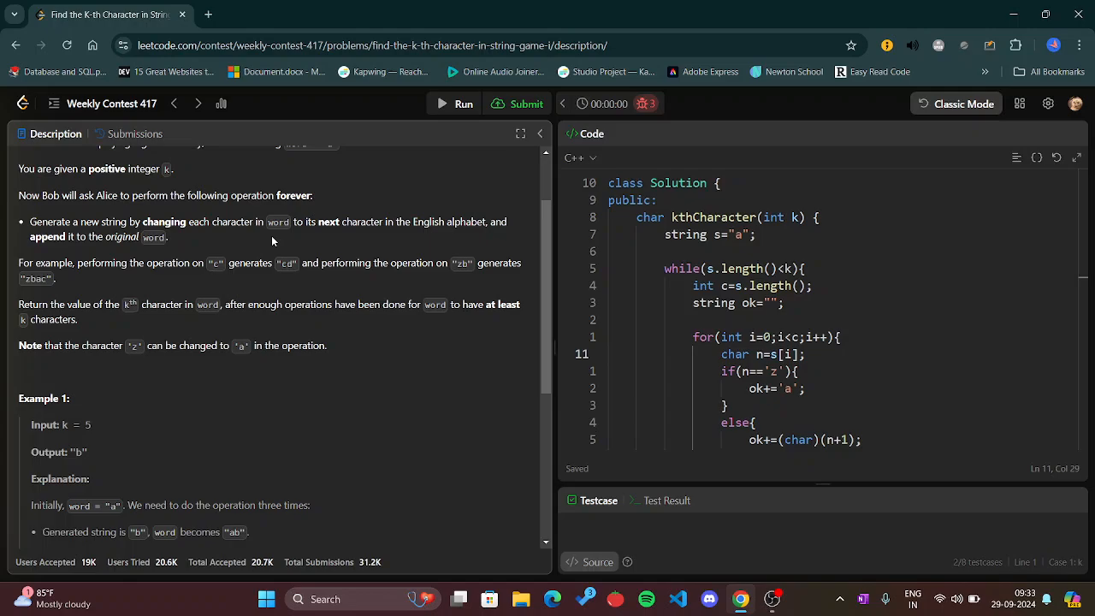
mouse_move(302, 238)
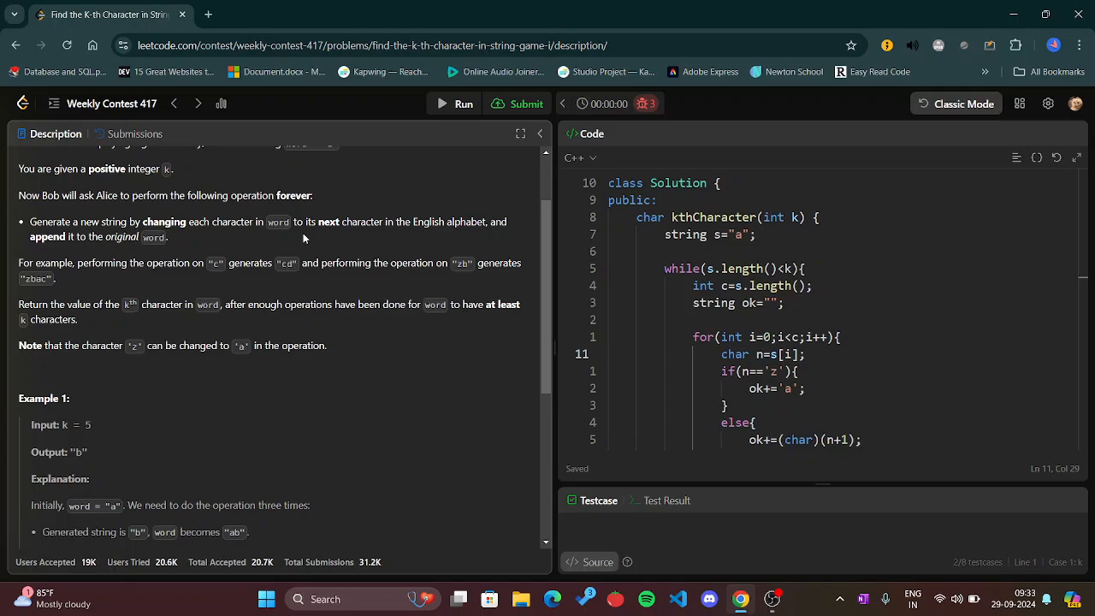
mouse_move(198, 317)
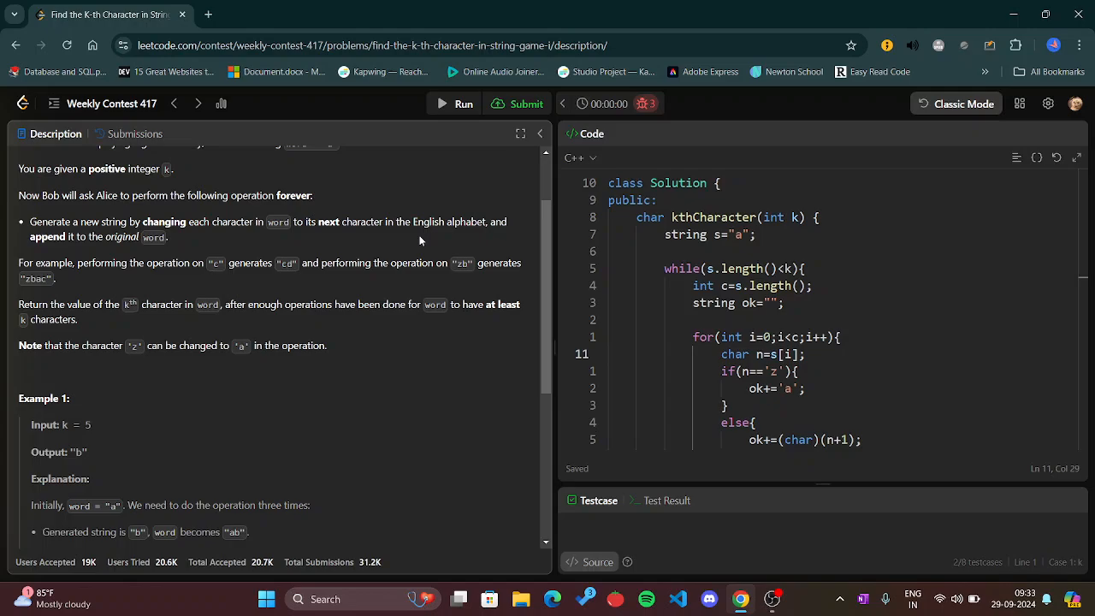
scroll("up", 3)
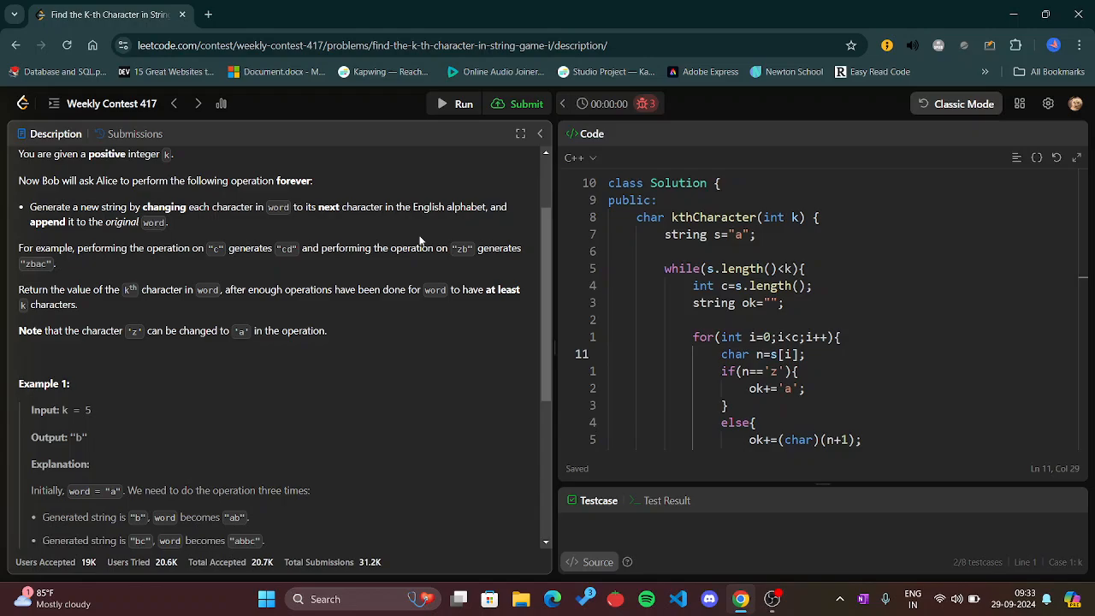
scroll("up", 3)
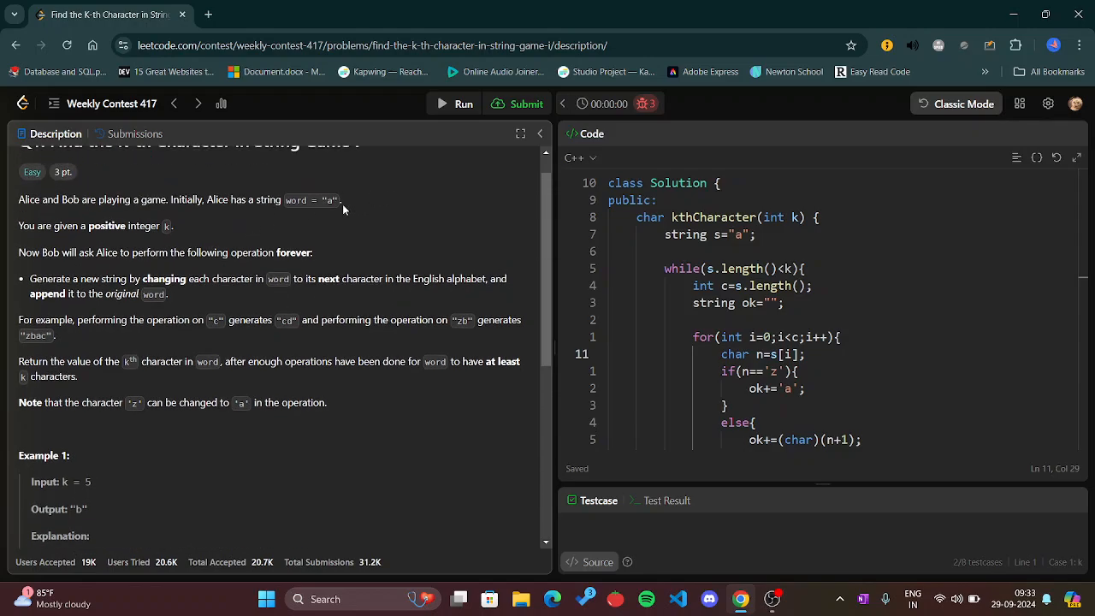
mouse_move(199, 407)
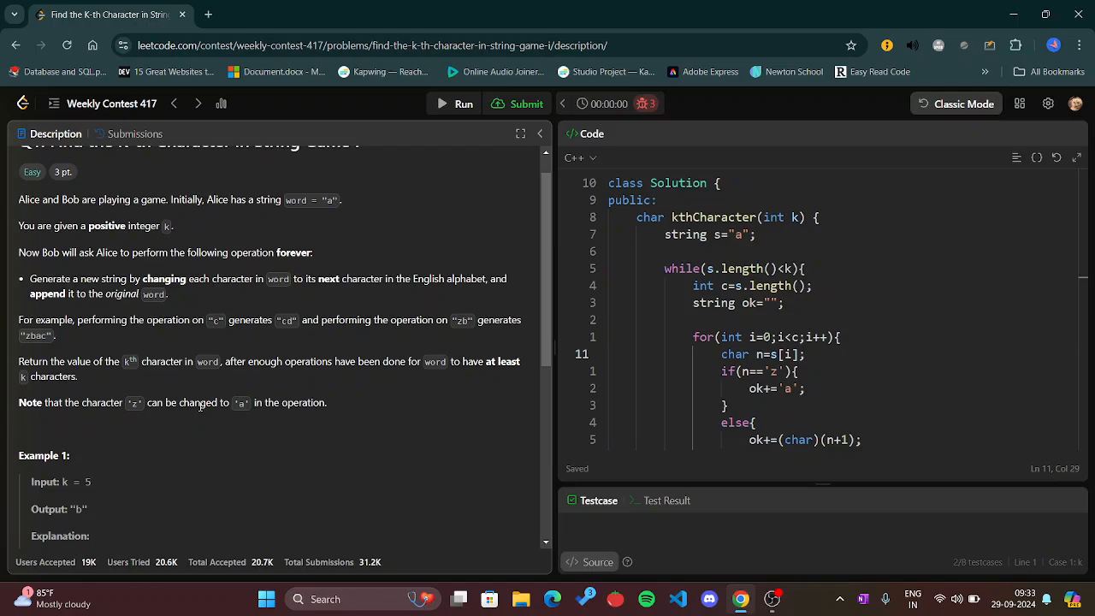
scroll("down", 3)
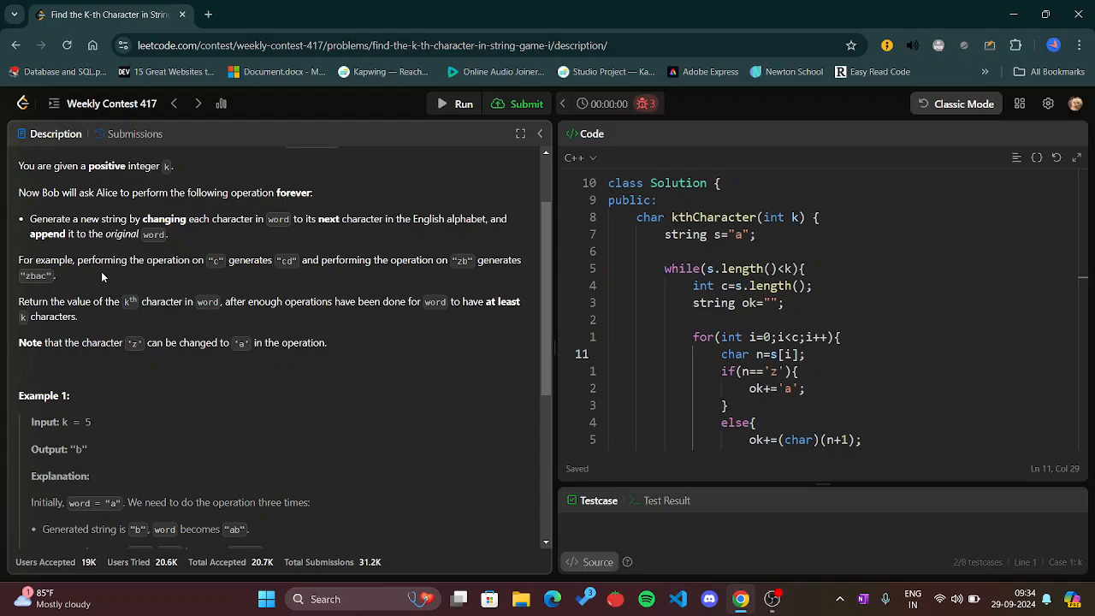
mouse_move(110, 257)
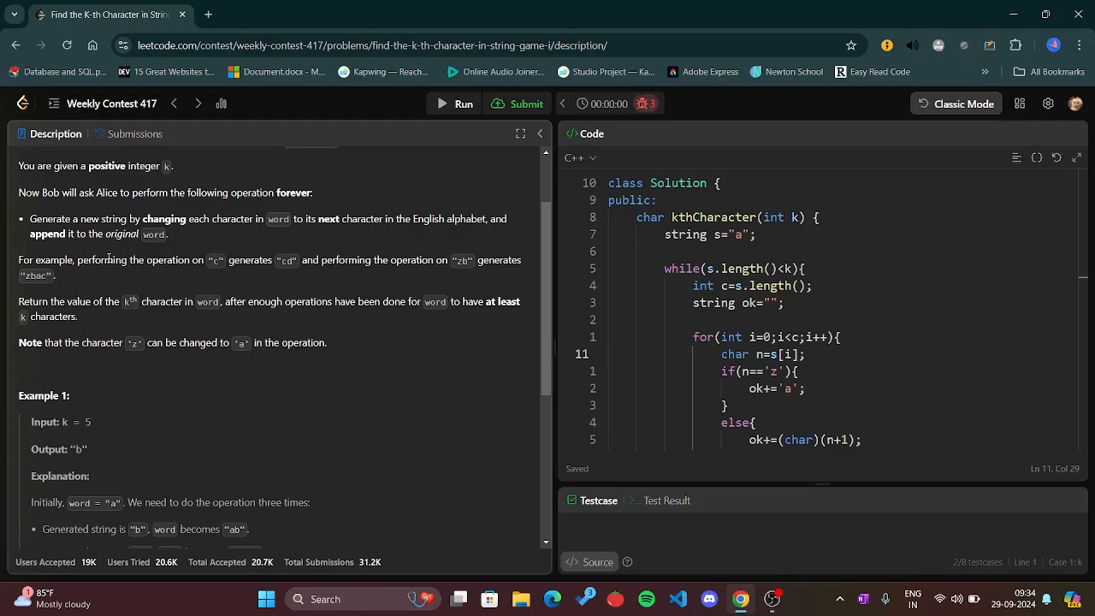
mouse_move(222, 273)
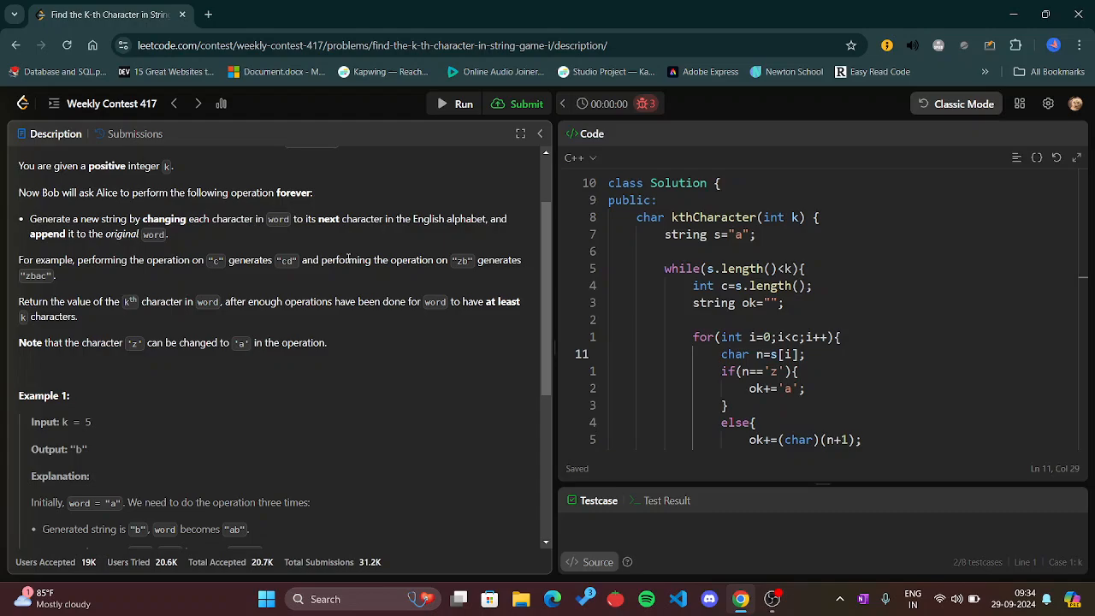
mouse_move(434, 256)
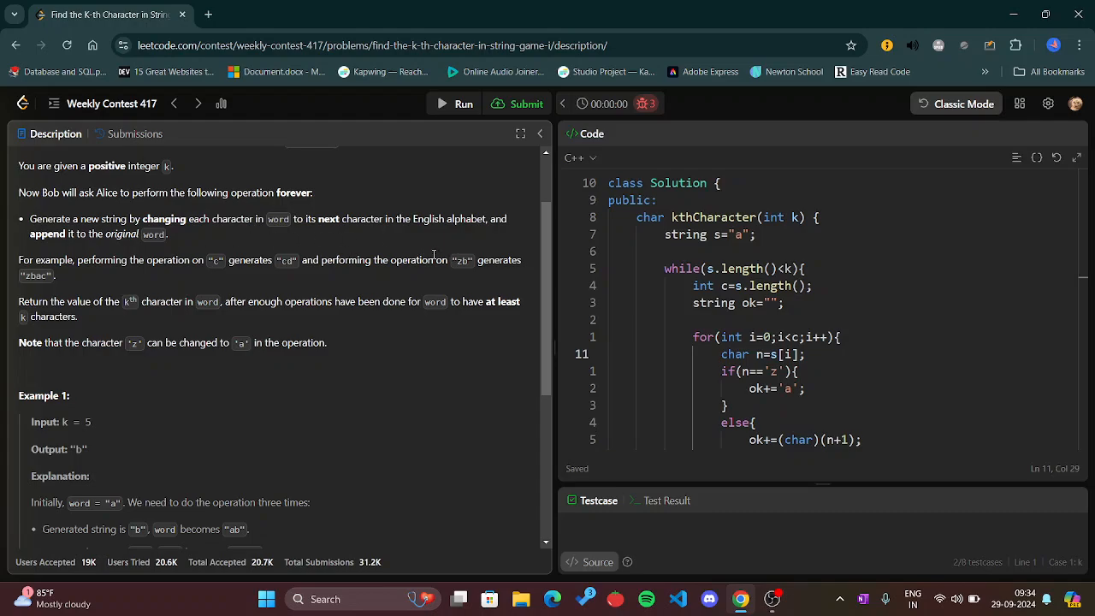
mouse_move(528, 280)
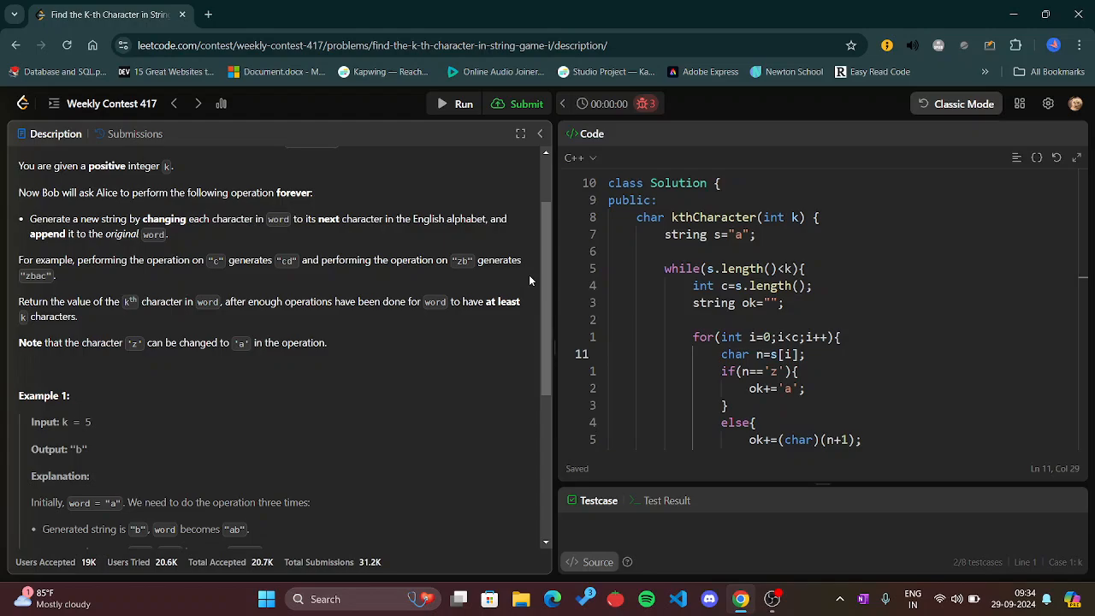
mouse_move(469, 257)
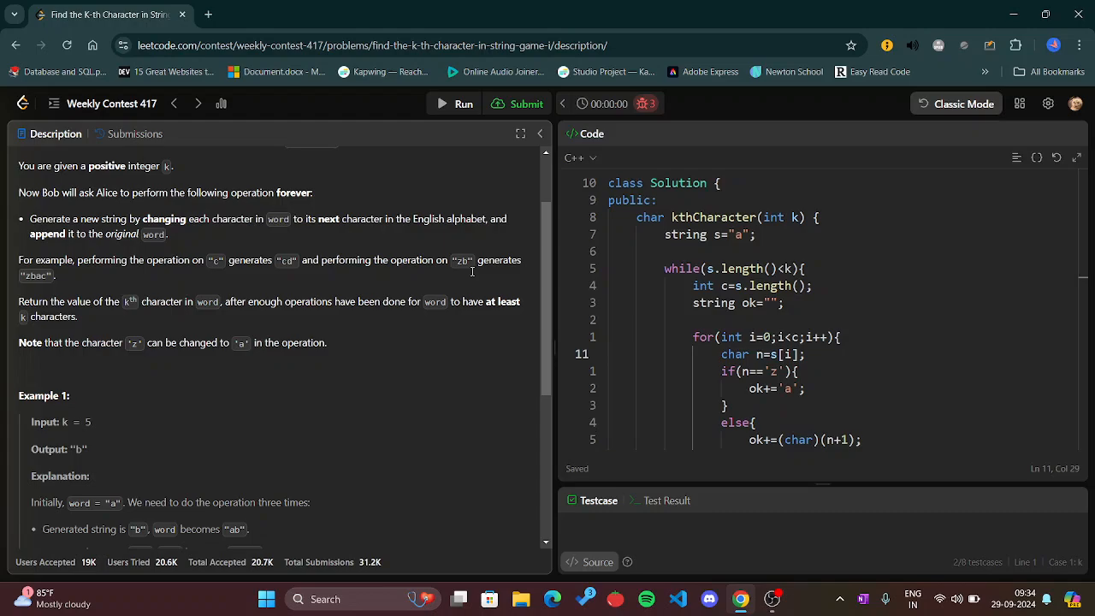
mouse_move(459, 260)
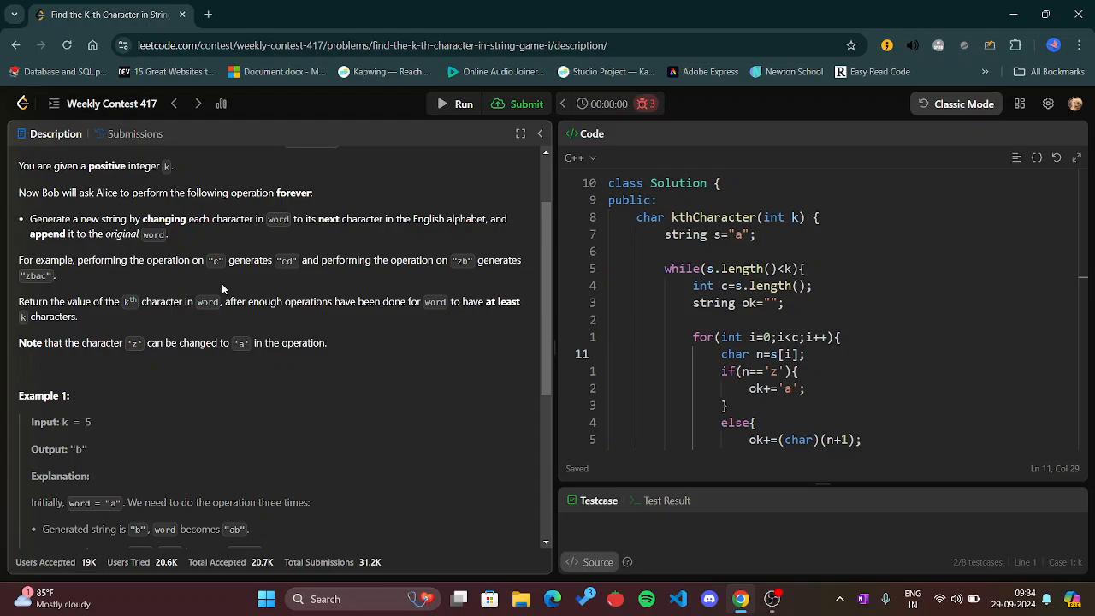
mouse_move(434, 254)
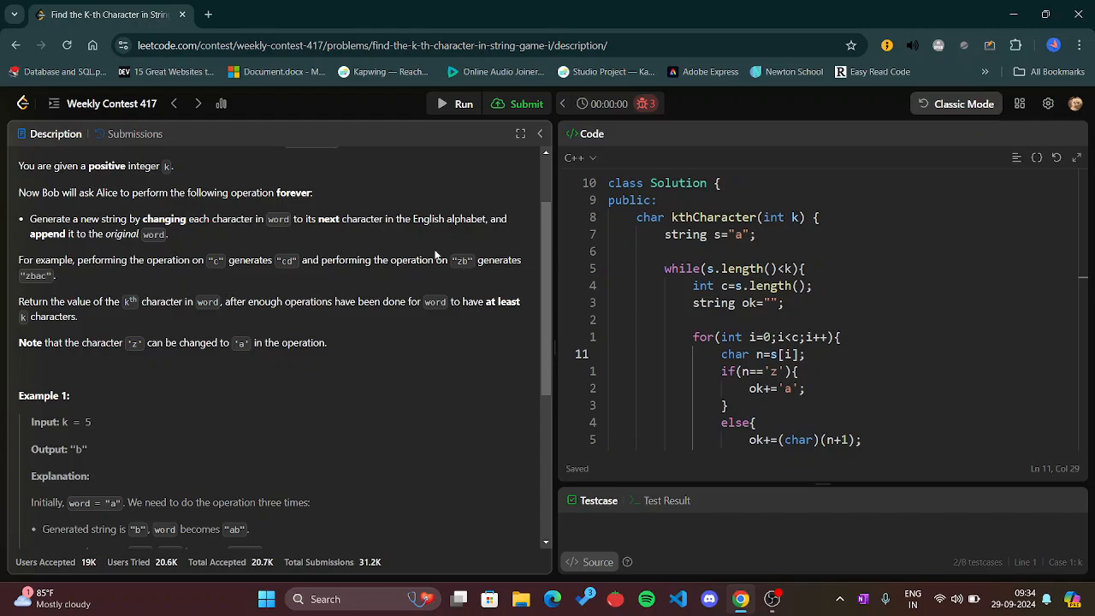
mouse_move(527, 230)
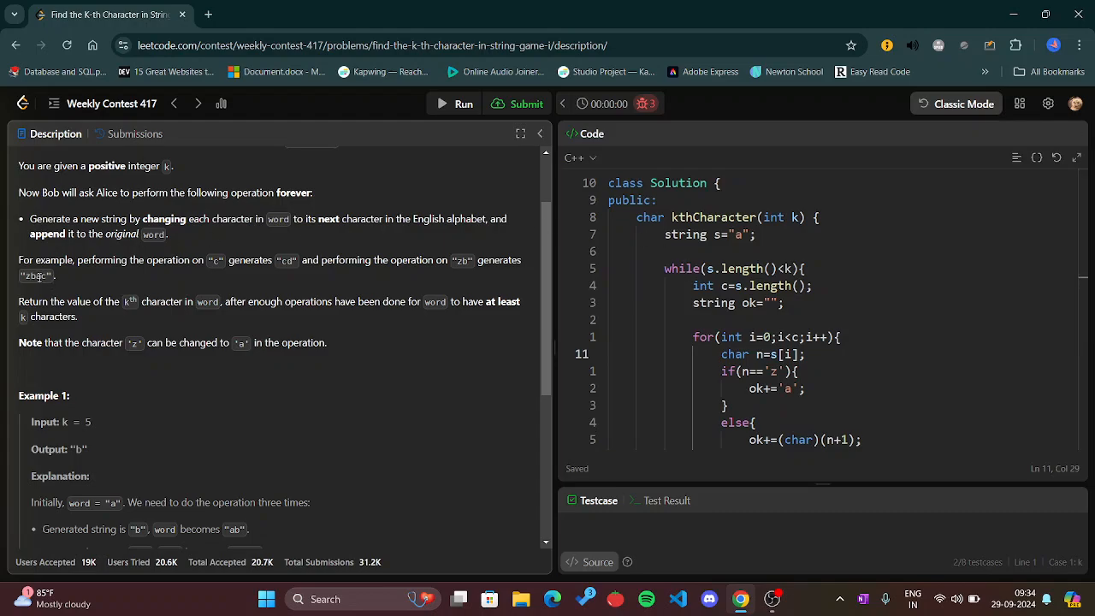
mouse_move(434, 248)
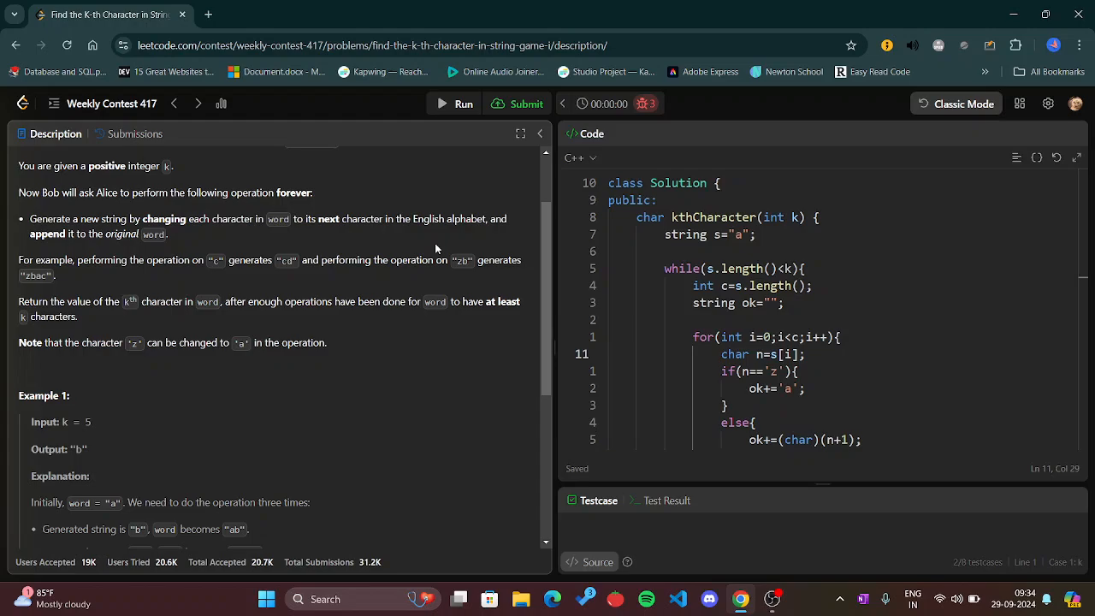
mouse_move(360, 277)
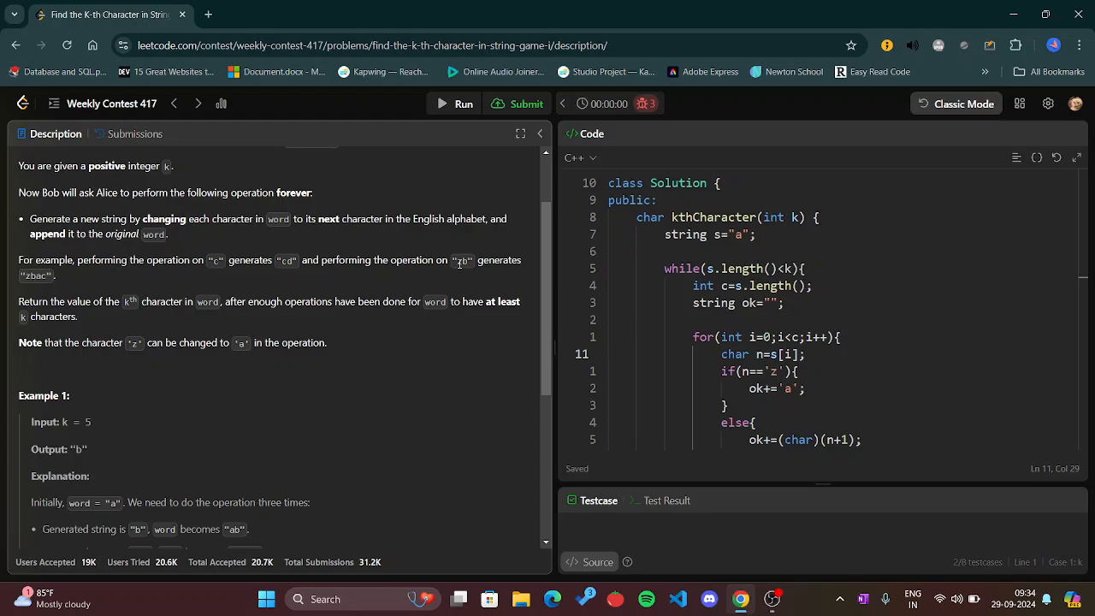
scroll("down", 3)
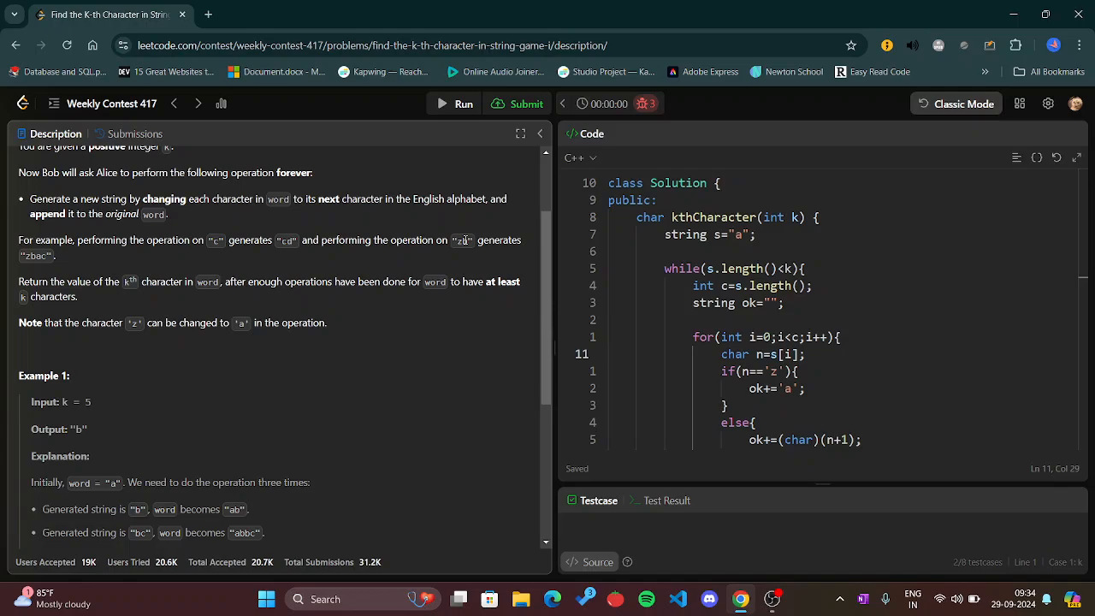
mouse_move(547, 323)
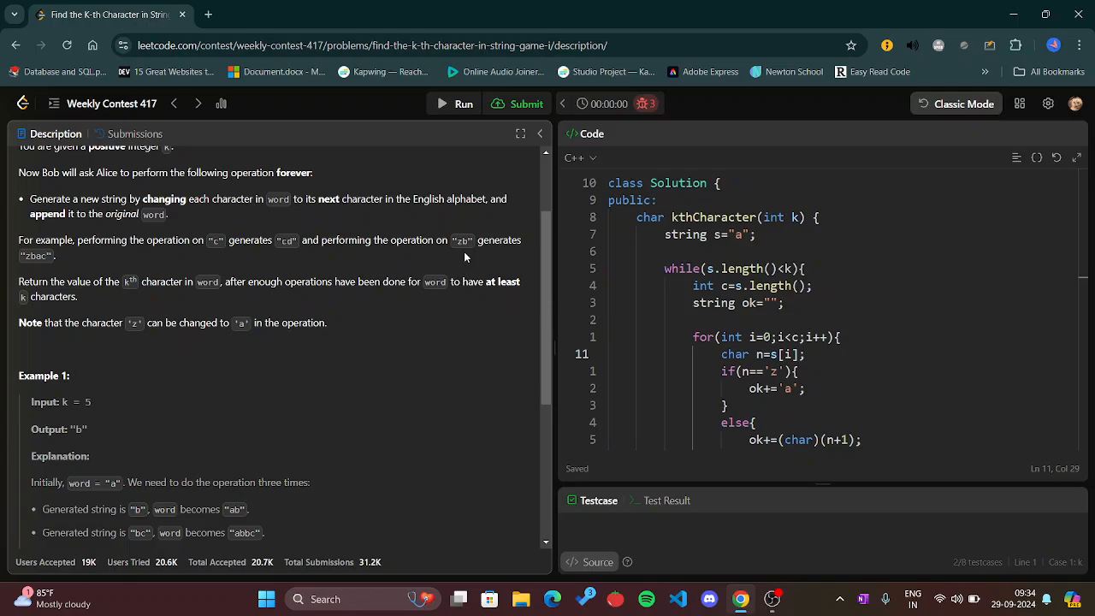
scroll("down", 3)
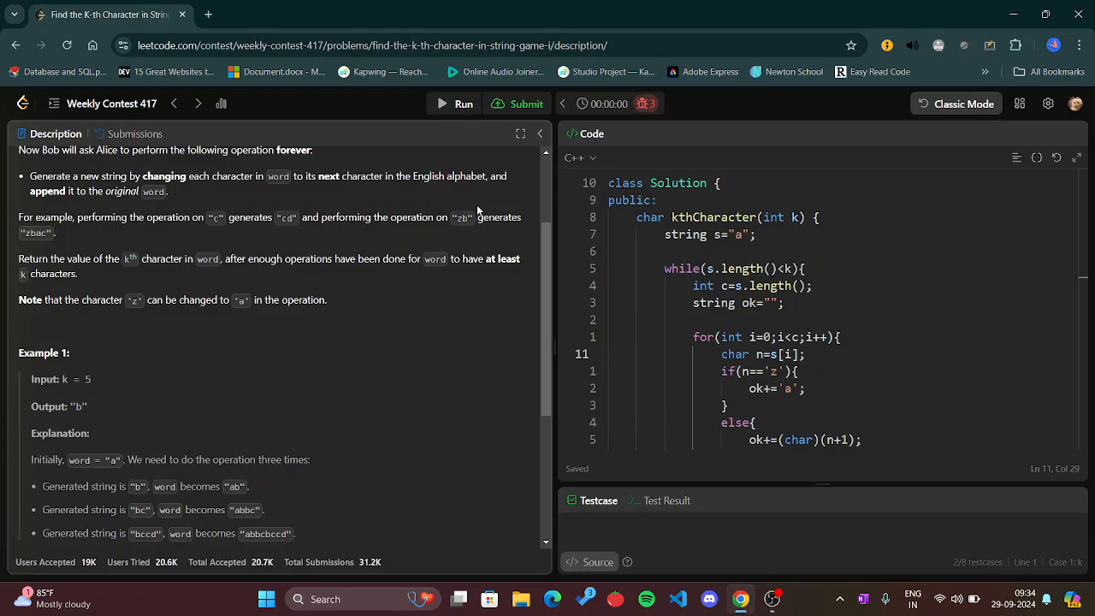
scroll("down", 3)
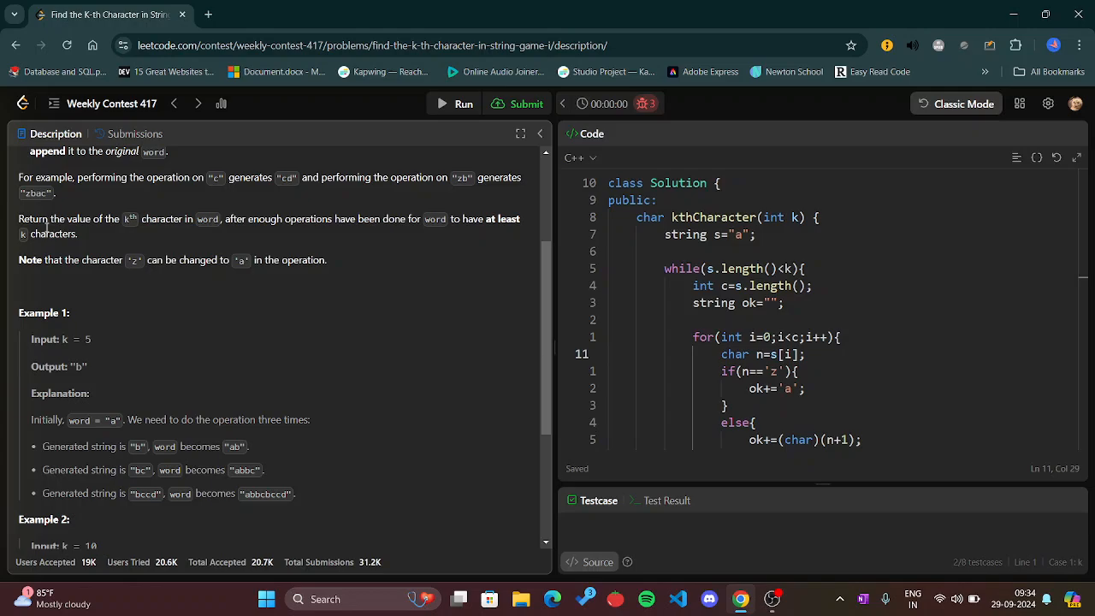
mouse_move(281, 236)
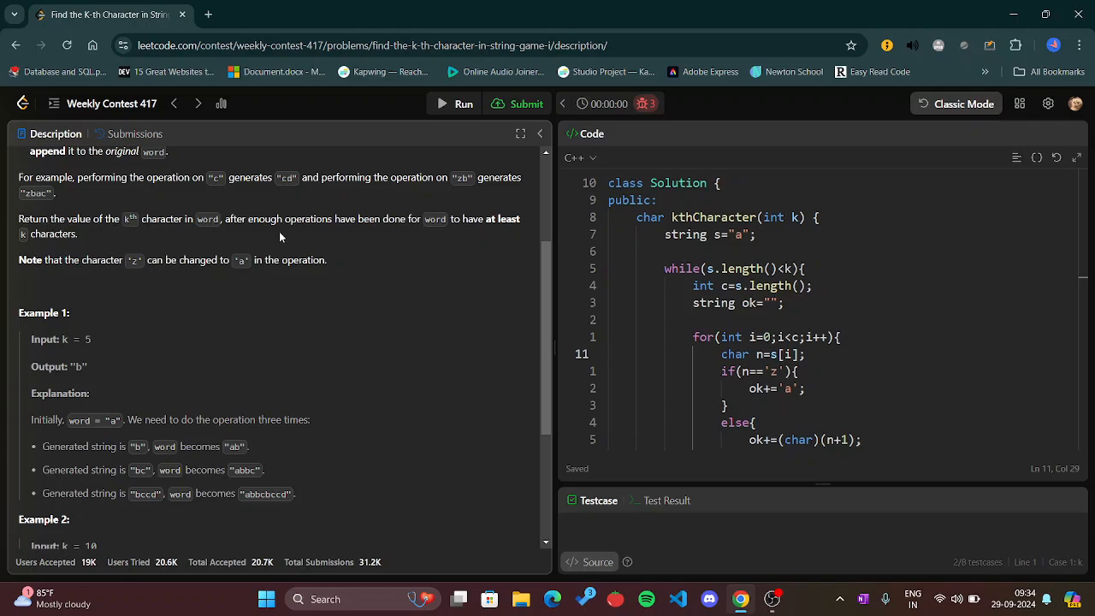
mouse_move(302, 239)
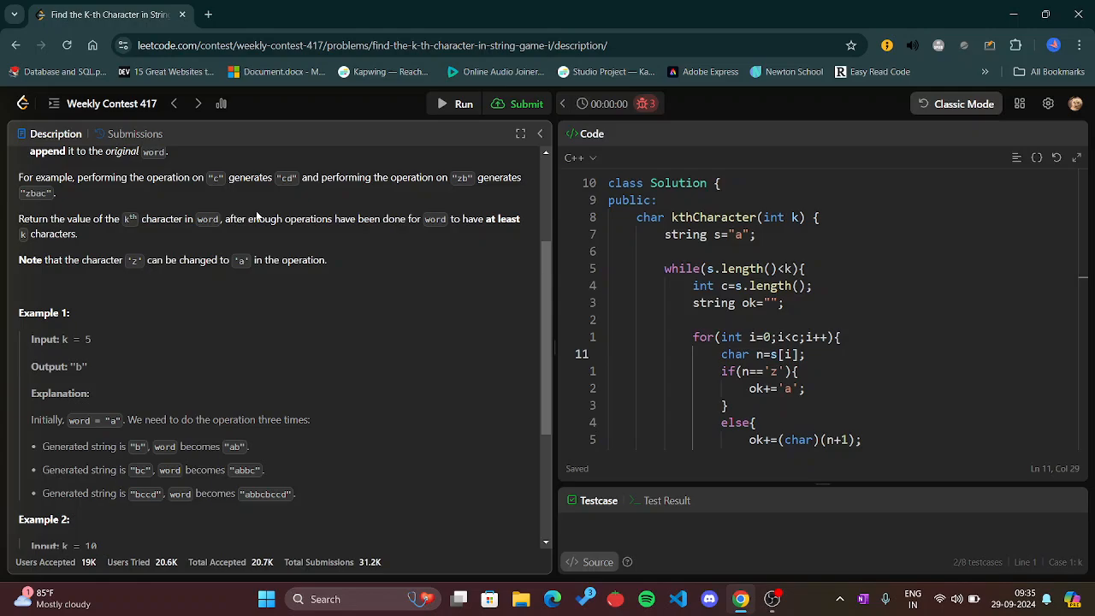
scroll("up", 3)
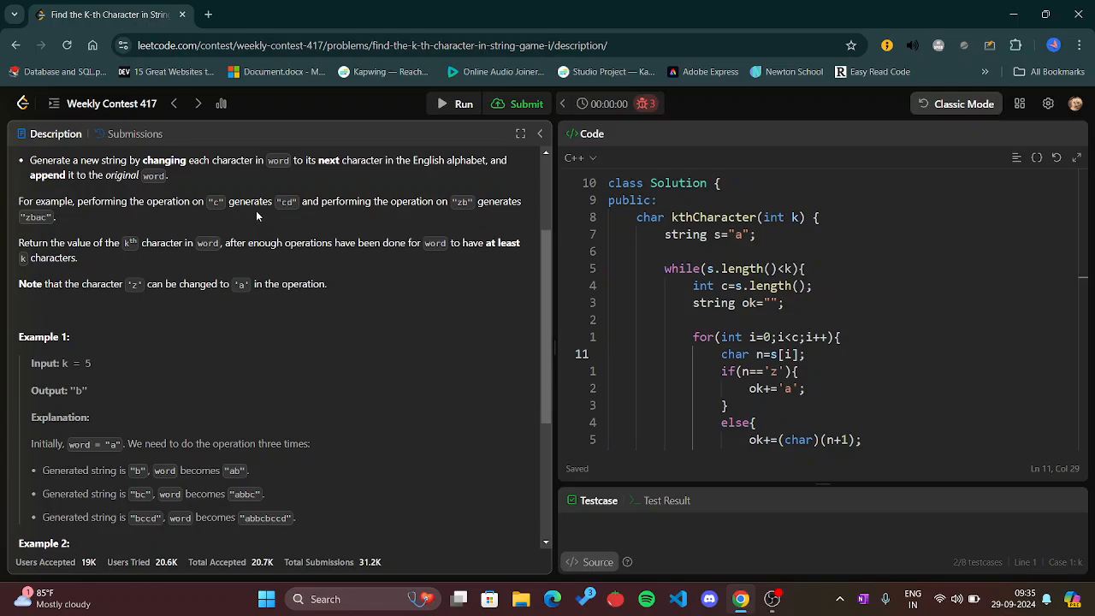
scroll("up", 3)
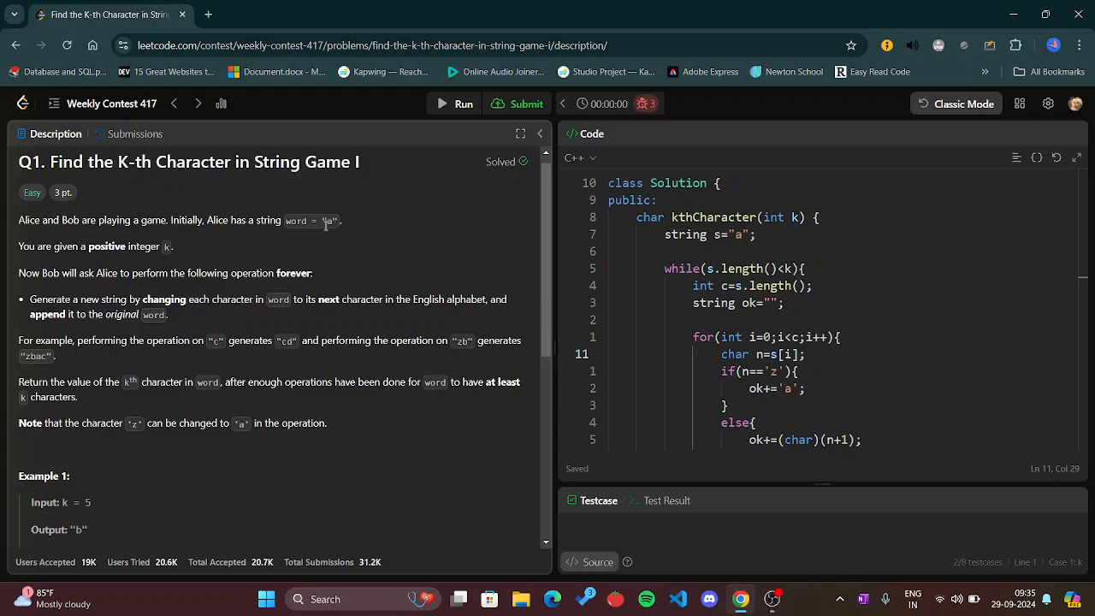
scroll("down", 3)
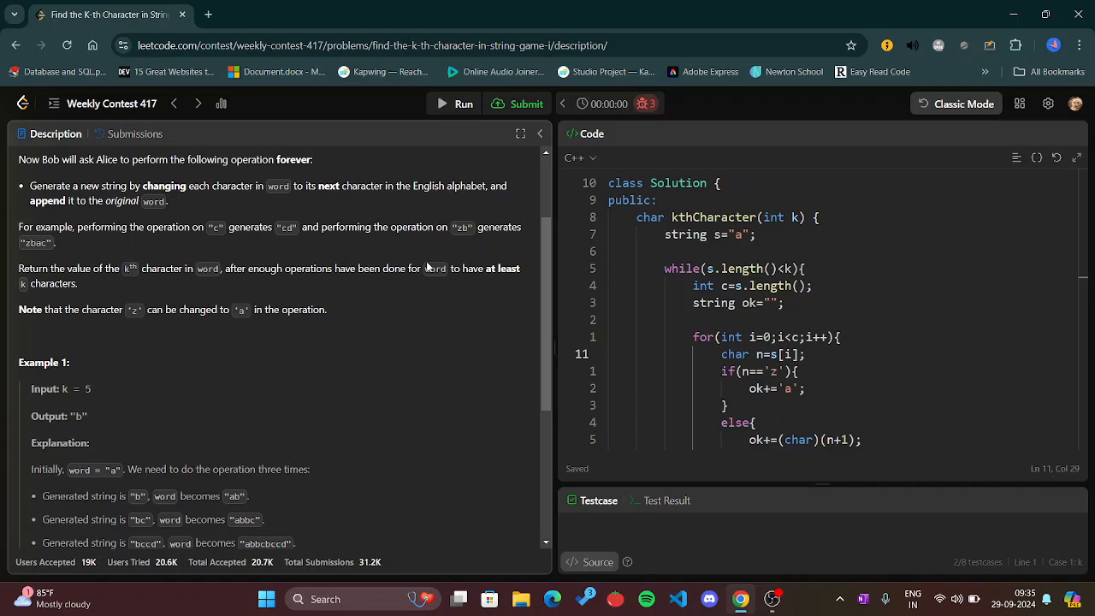
mouse_move(482, 248)
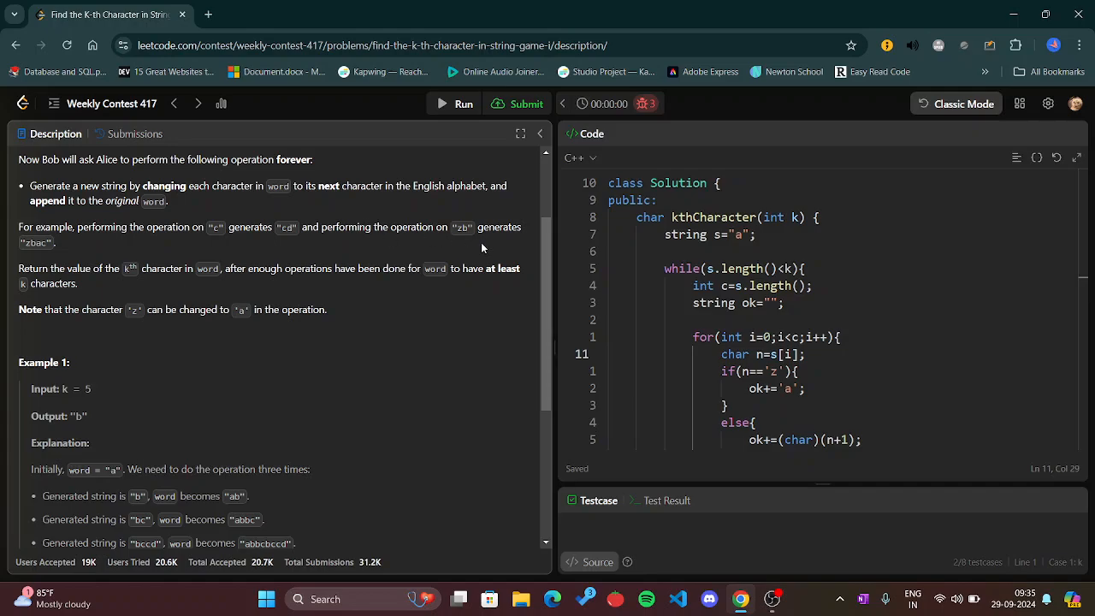
scroll("down", 3)
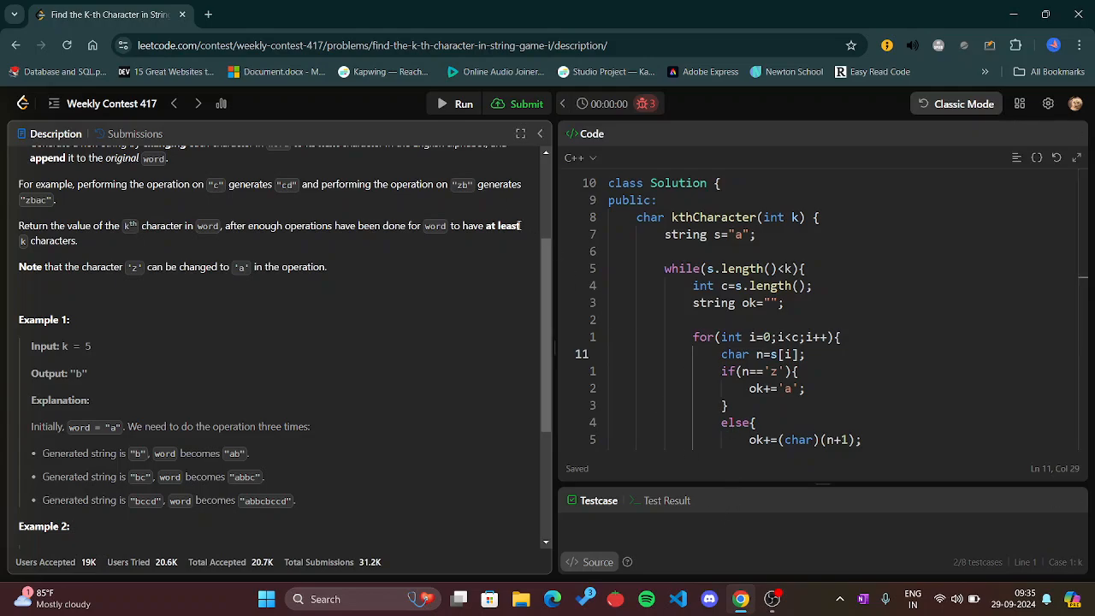
mouse_move(491, 185)
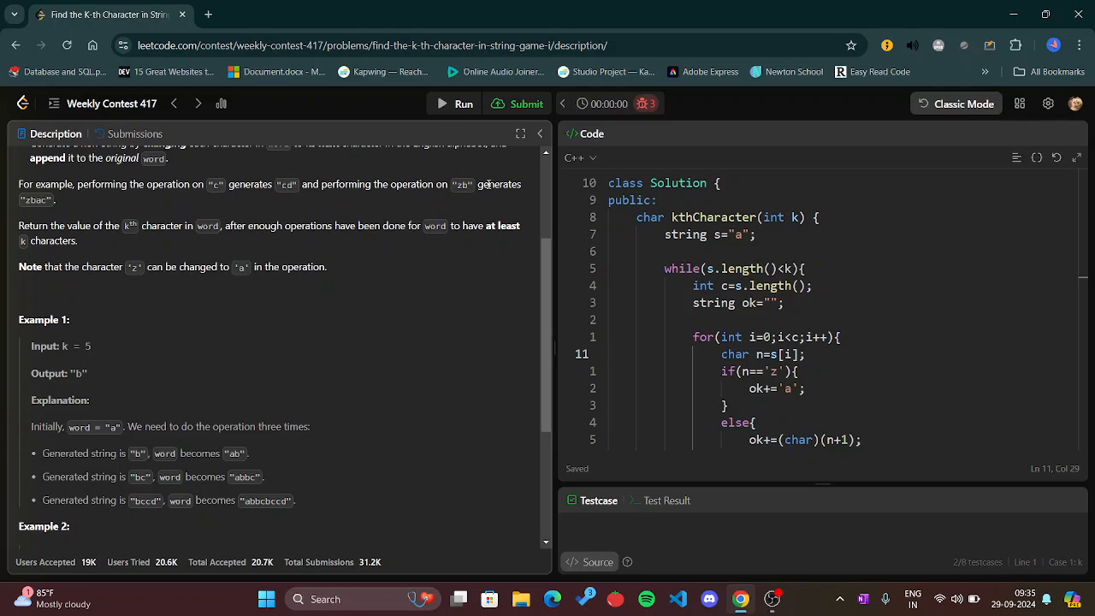
mouse_move(458, 185)
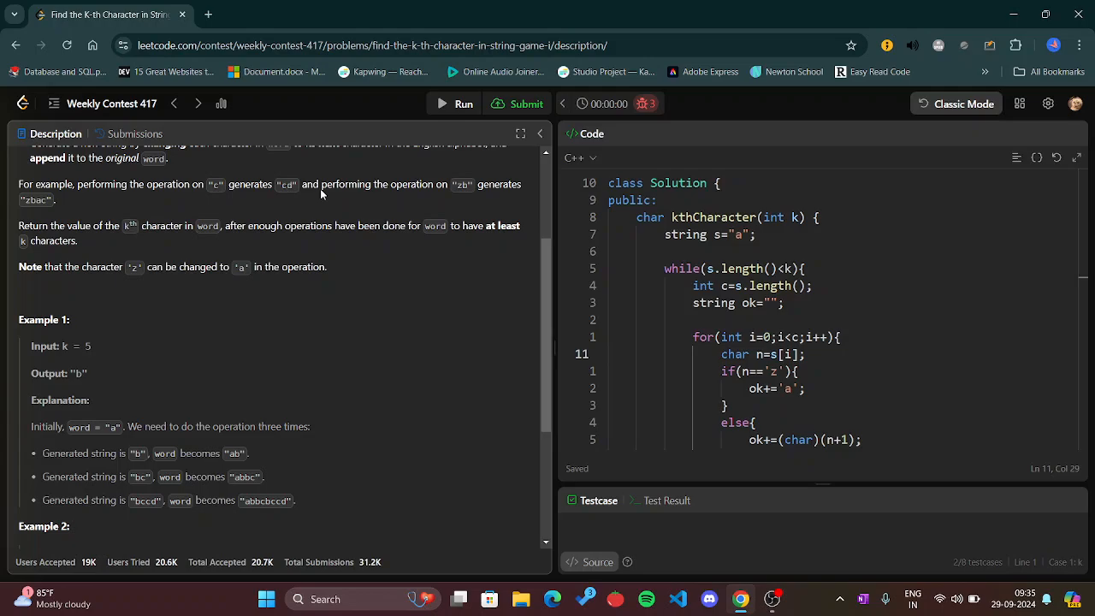
mouse_move(61, 197)
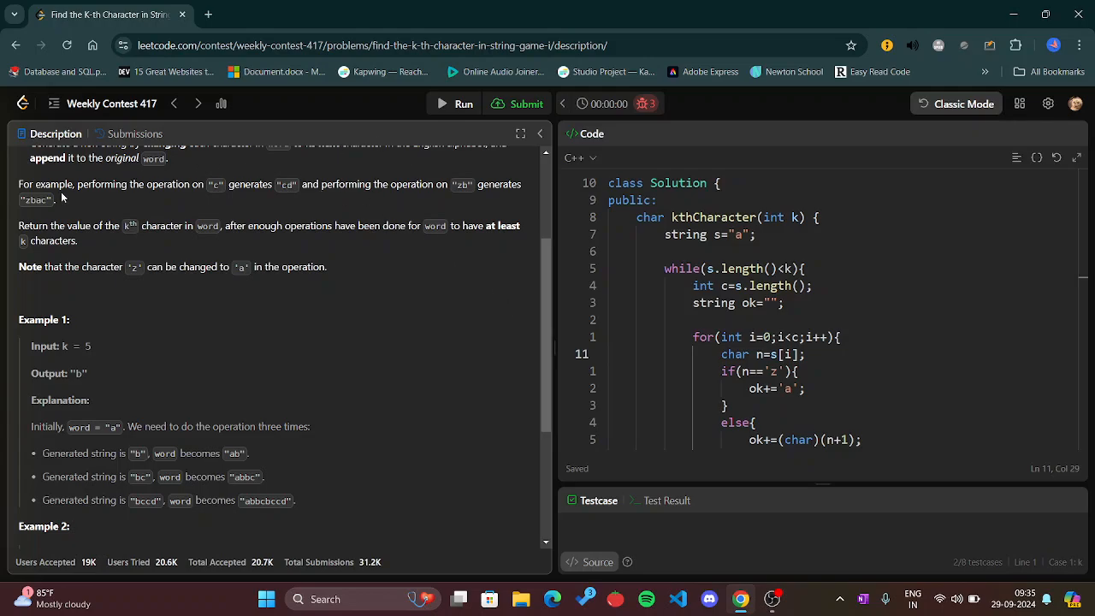
mouse_move(14, 202)
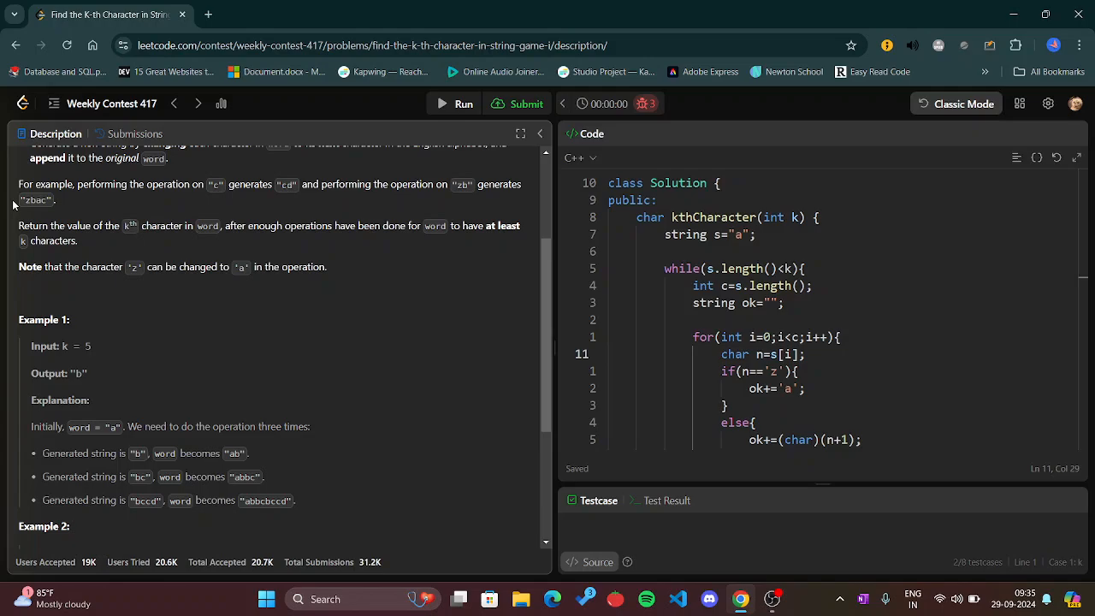
mouse_move(157, 244)
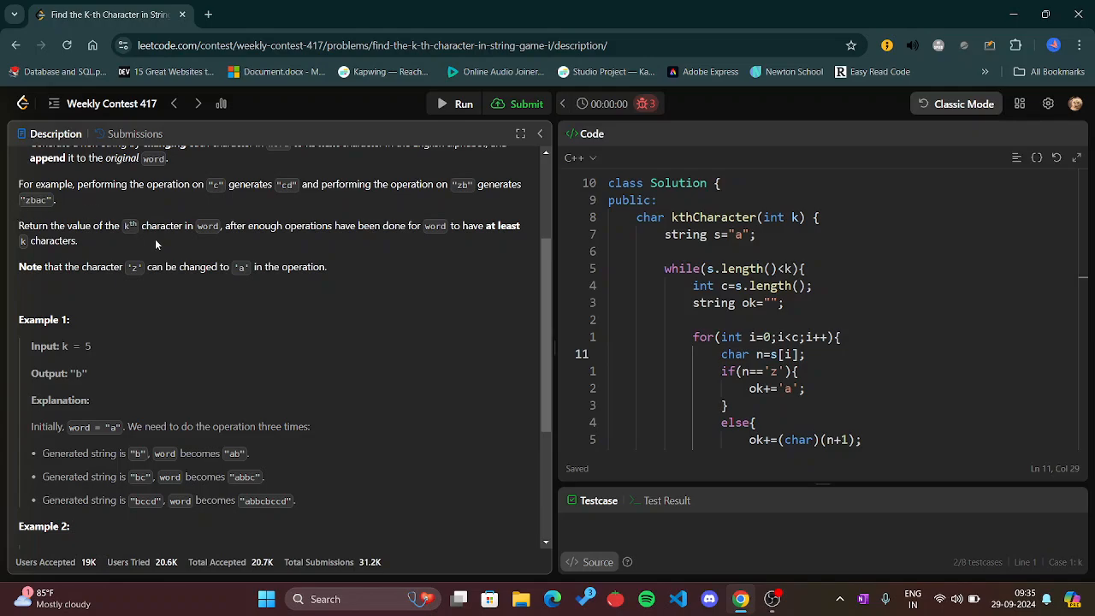
mouse_move(199, 246)
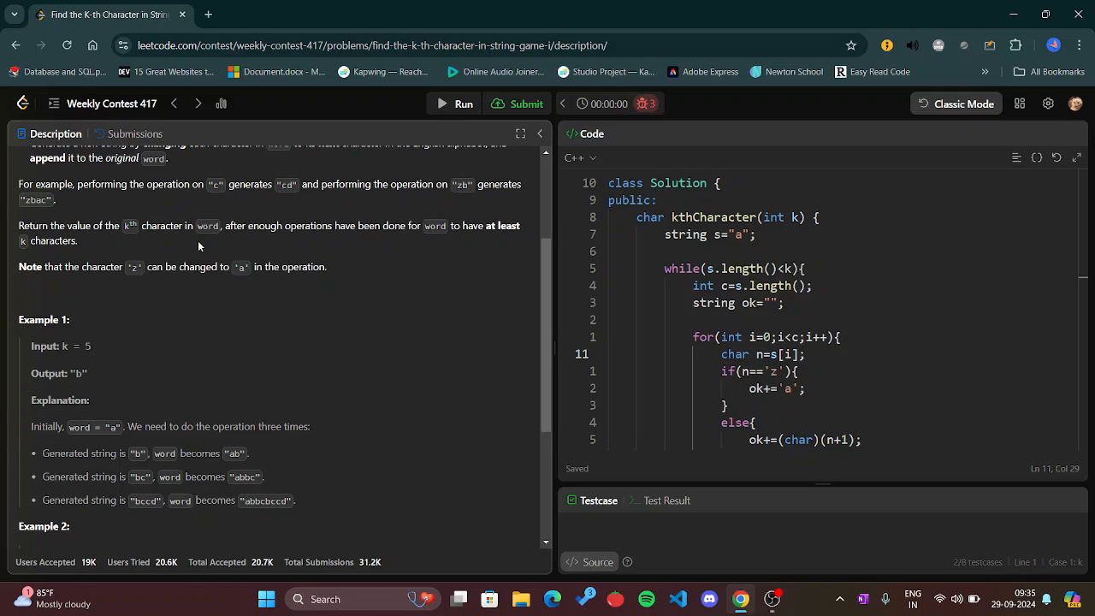
scroll("down", 3)
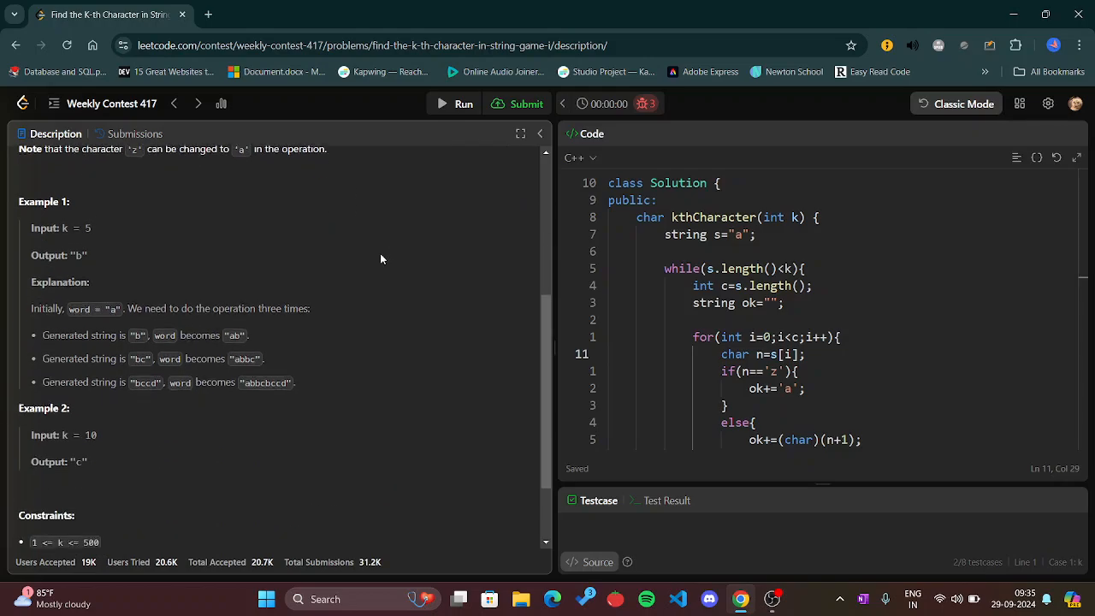
scroll("up", 3)
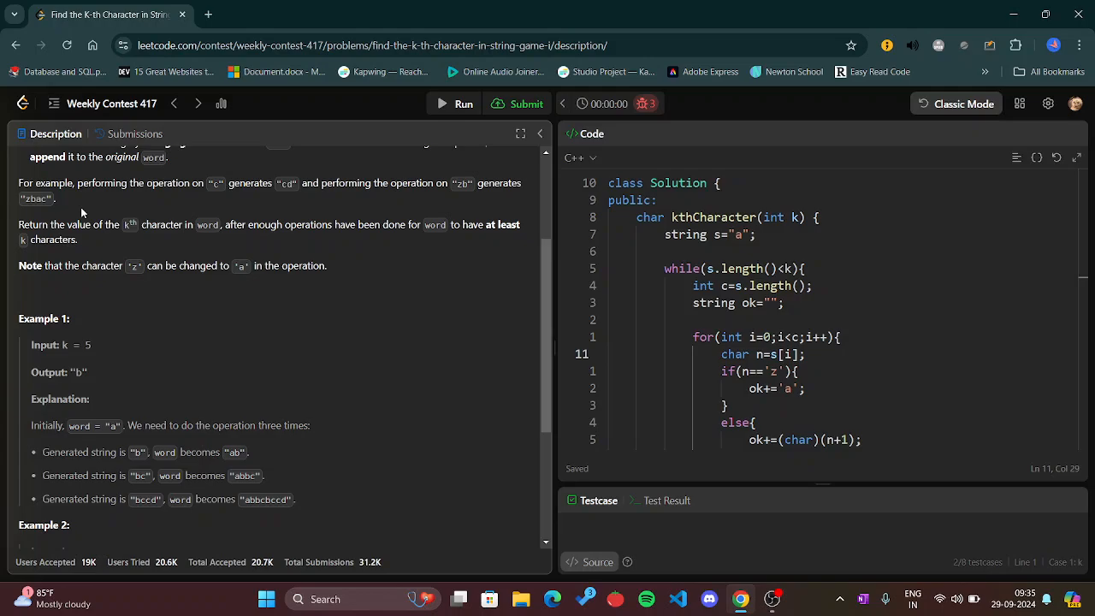
scroll("up", 3)
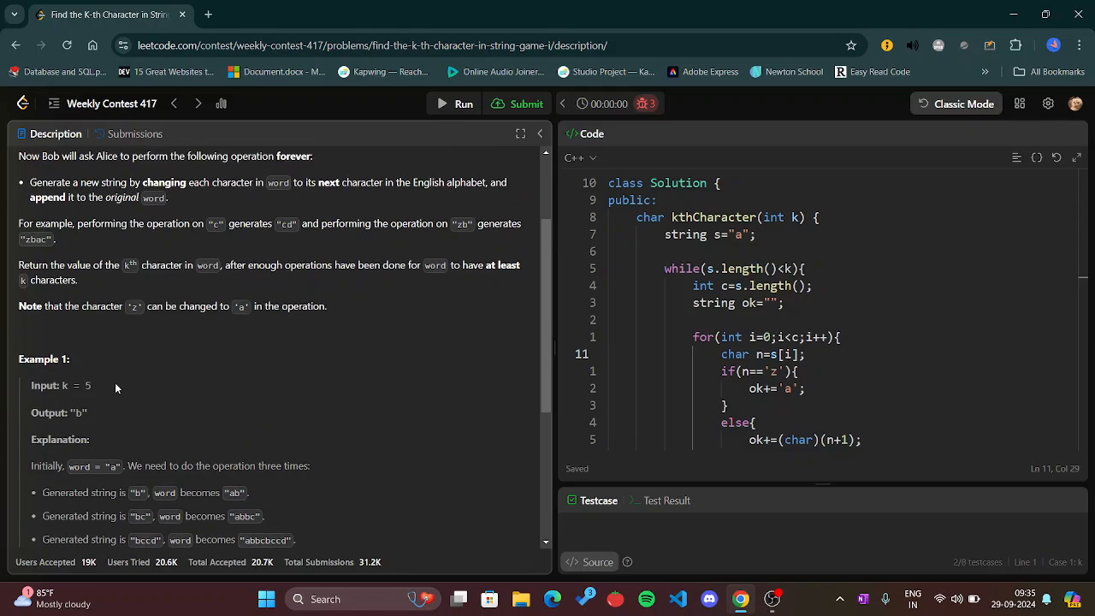
mouse_move(162, 274)
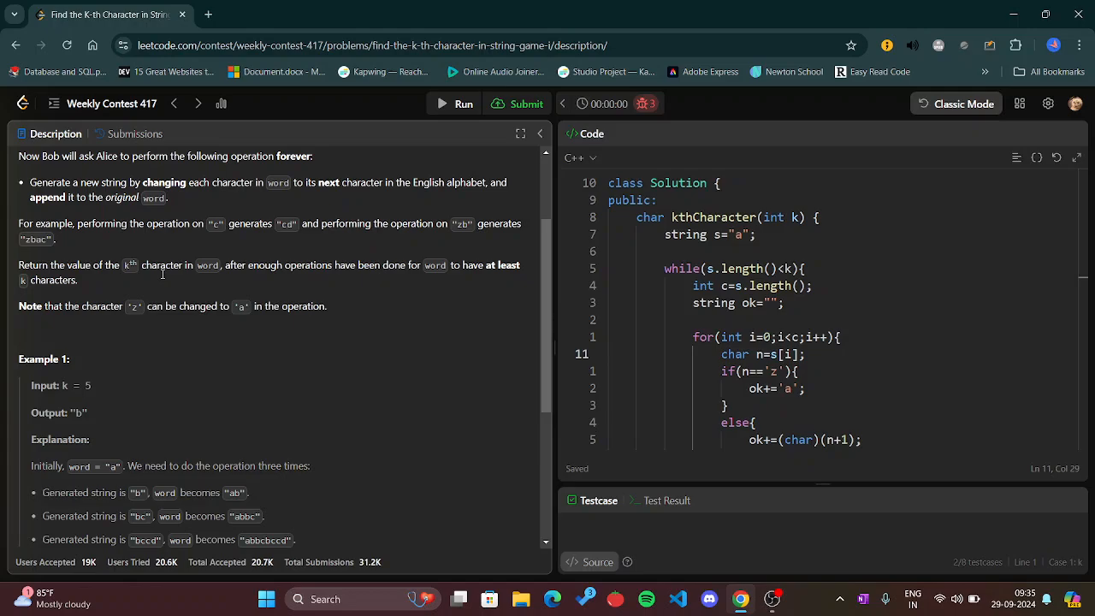
mouse_move(82, 384)
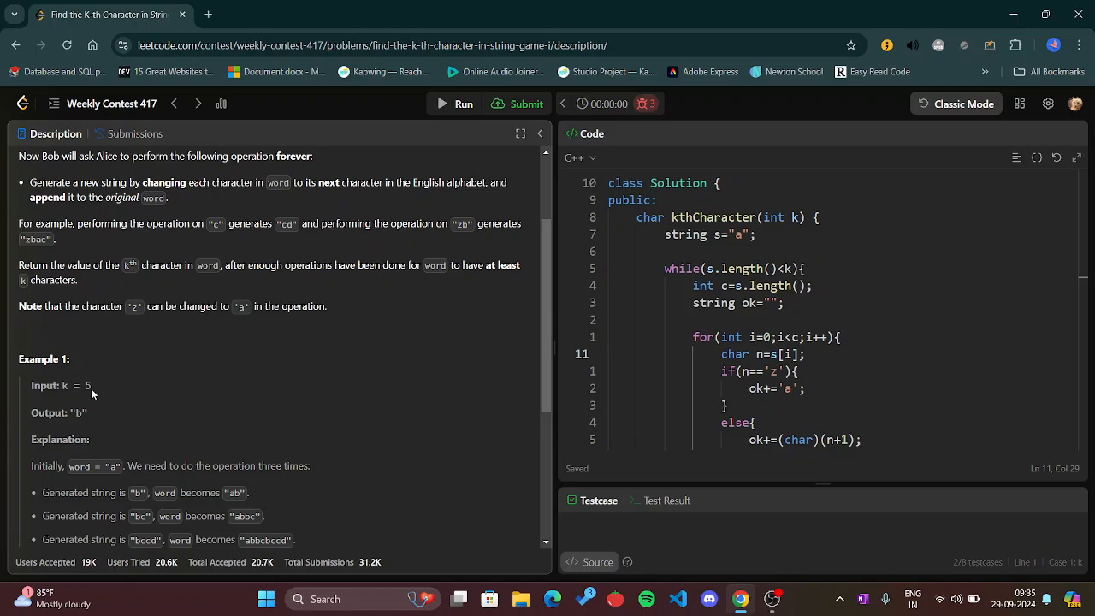
scroll("up", 3)
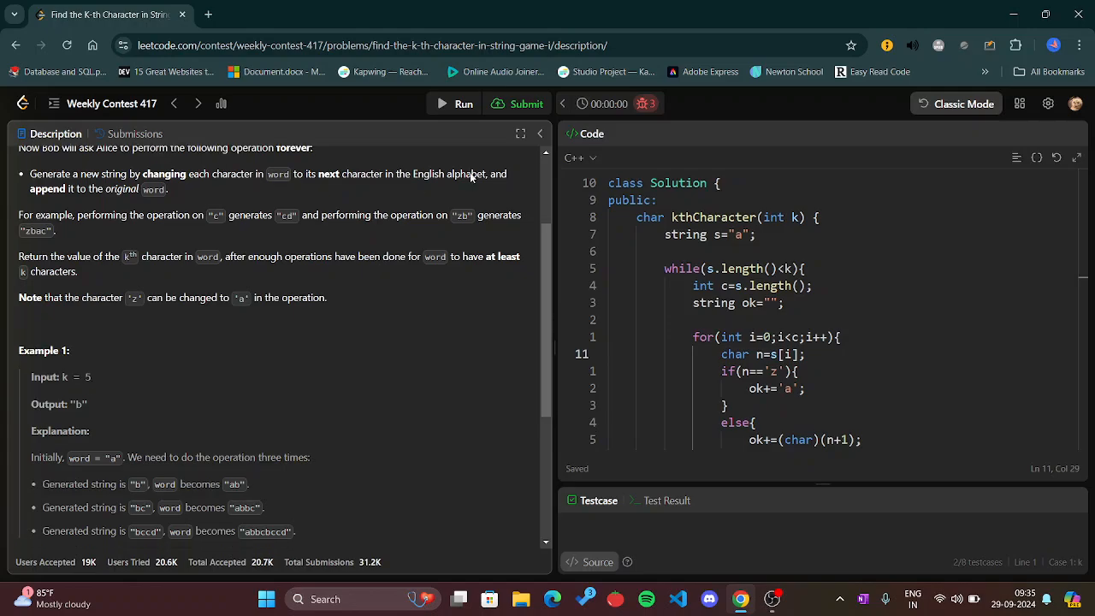
mouse_move(243, 241)
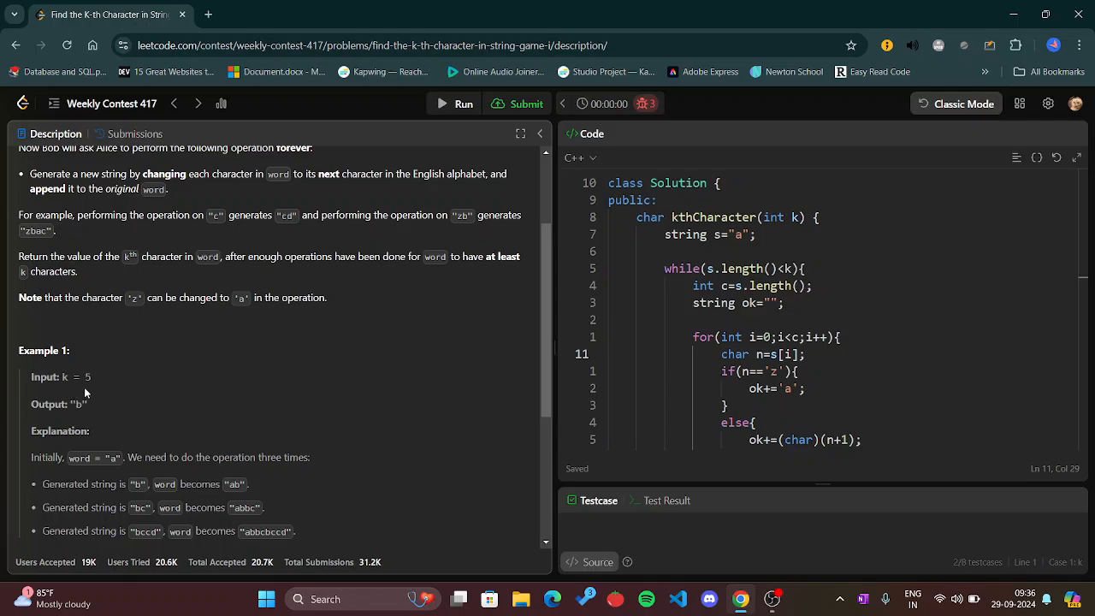
mouse_move(419, 363)
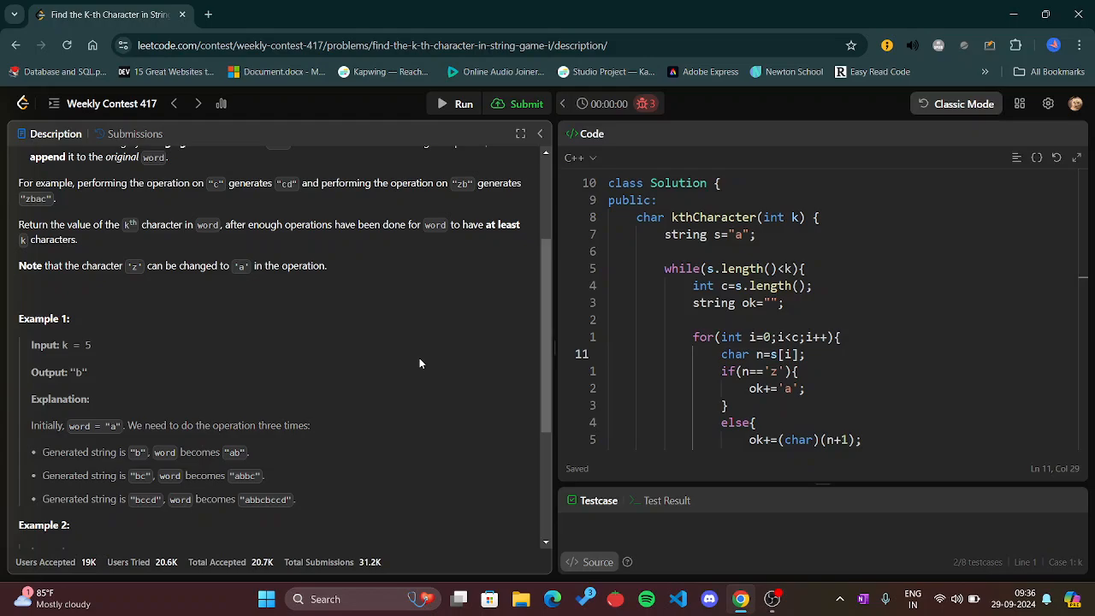
mouse_move(141, 267)
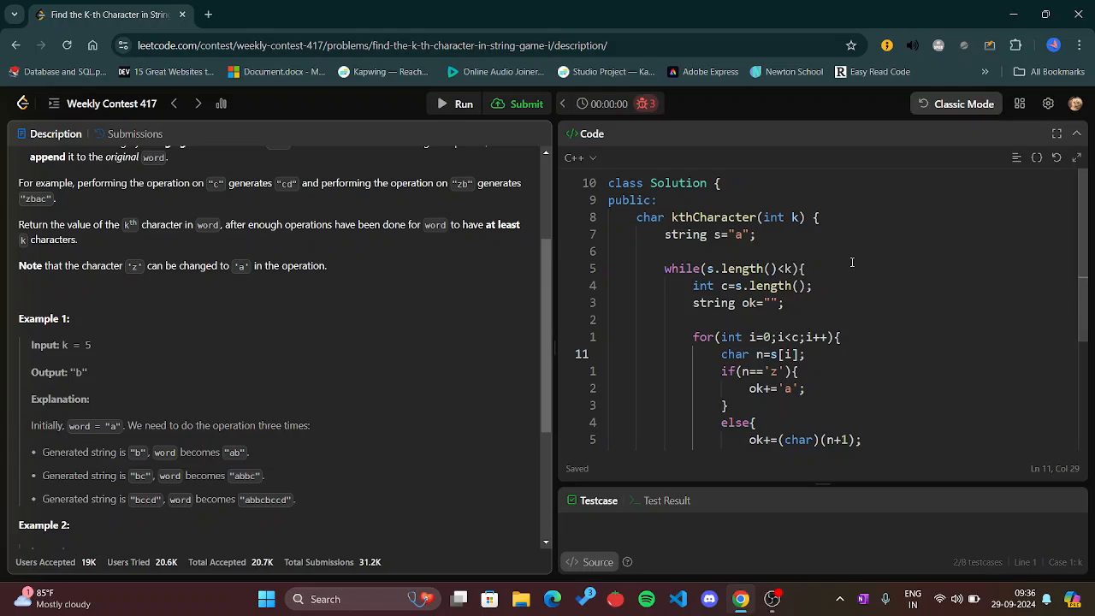
scroll("down", 3)
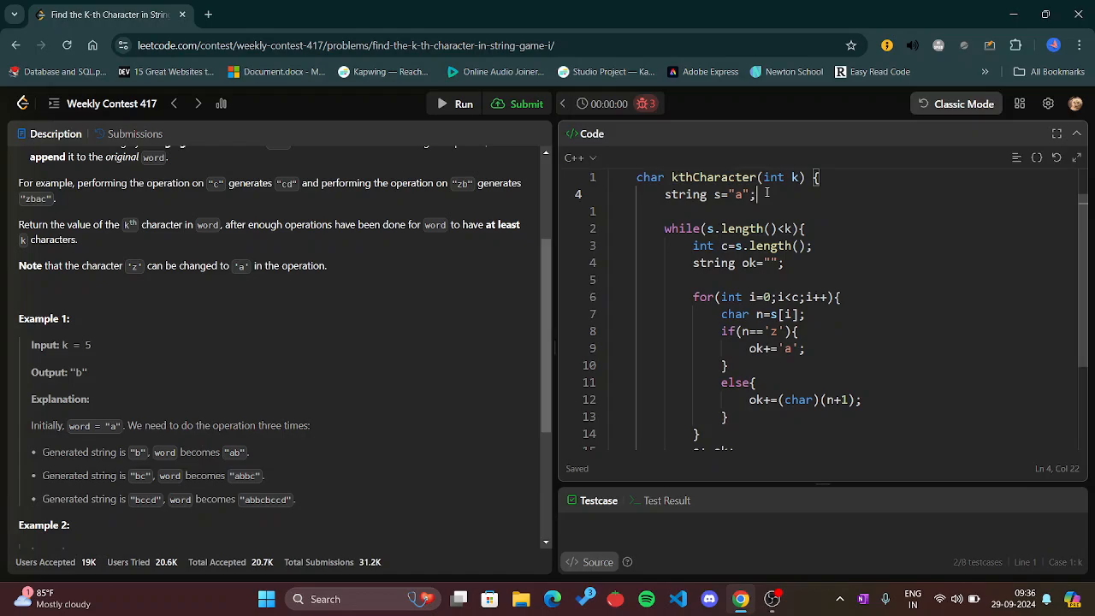
mouse_move(728, 202)
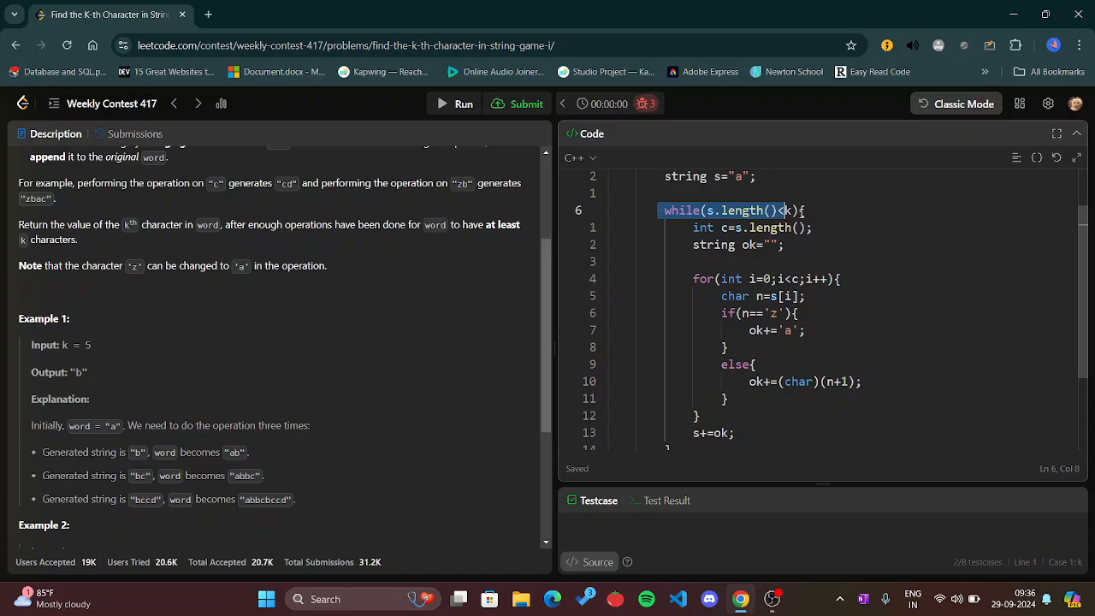
left_click(797, 210)
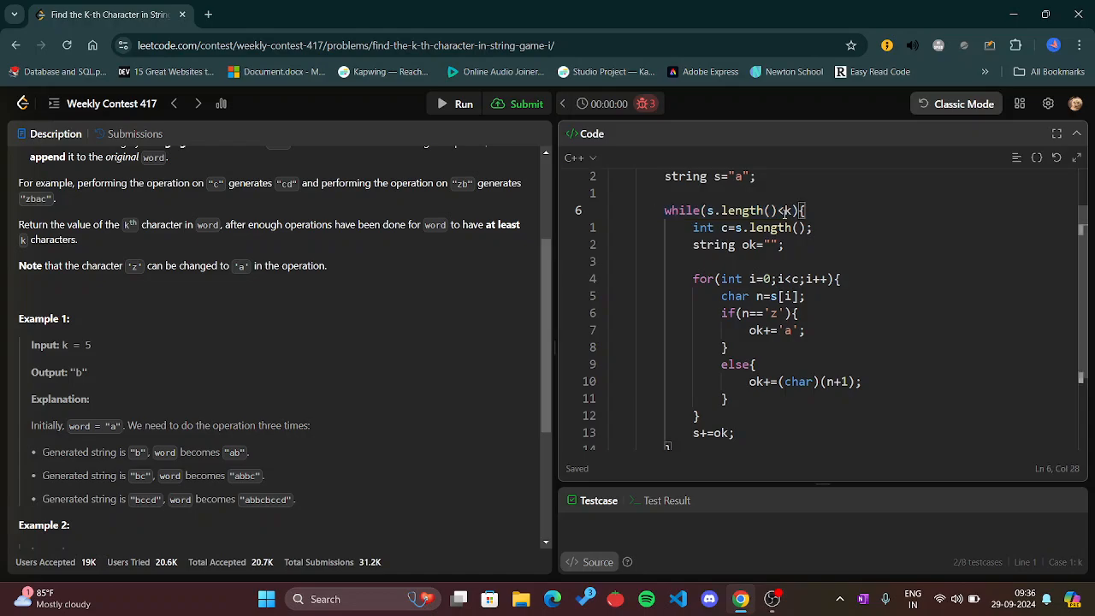
scroll("up", 3)
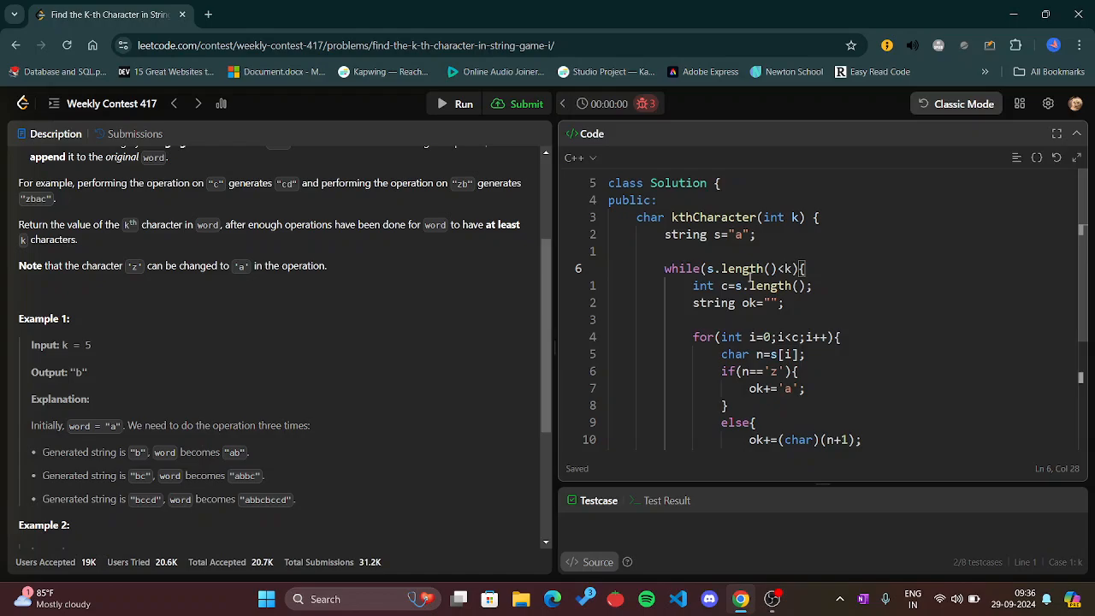
scroll("down", 3)
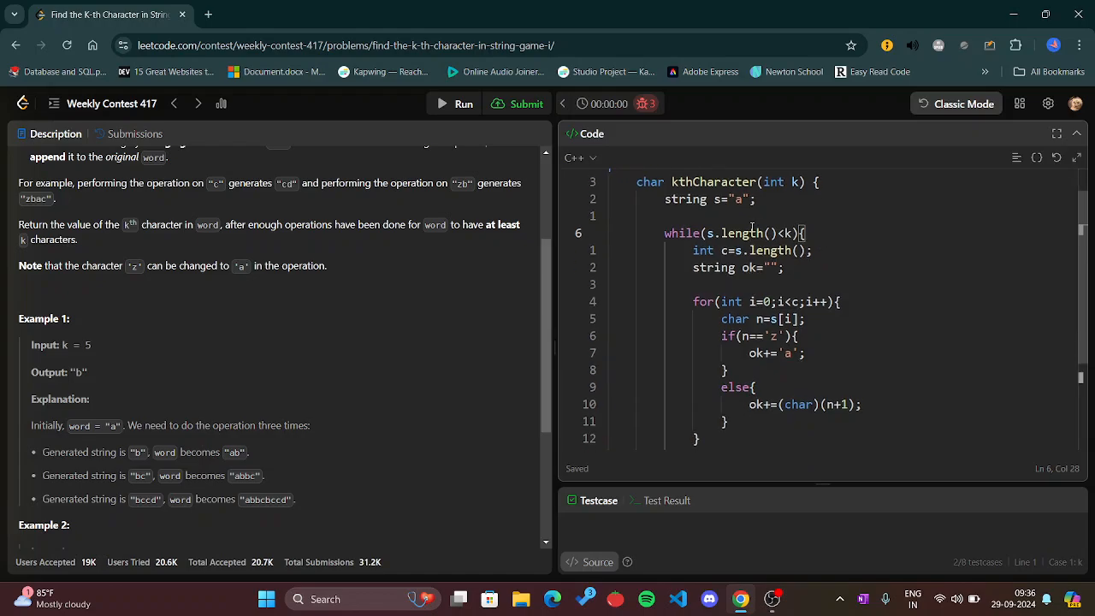
scroll("down", 3)
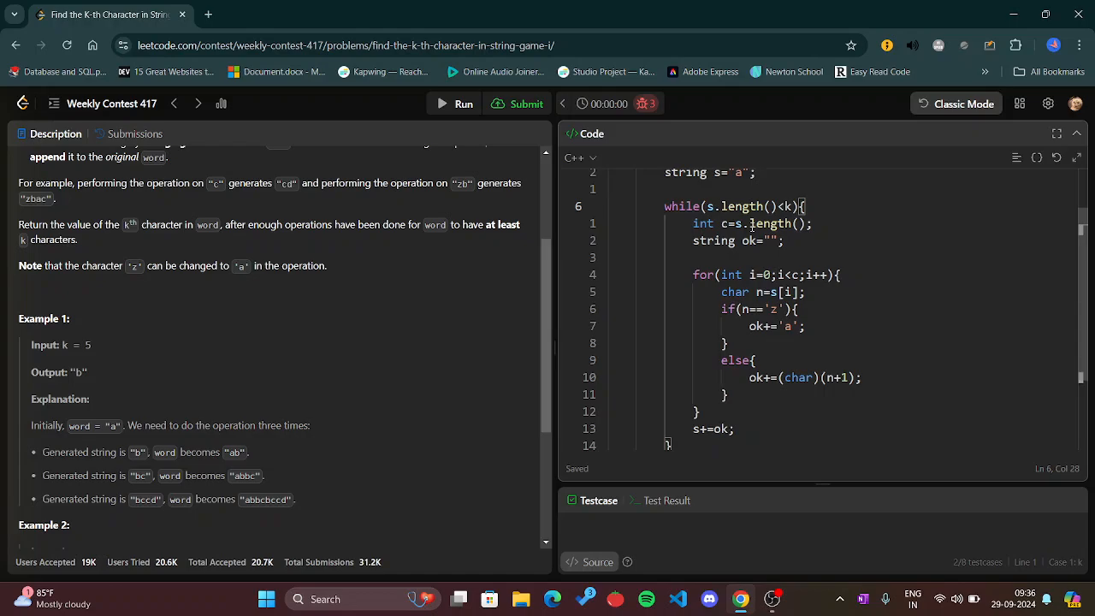
scroll("down", 3)
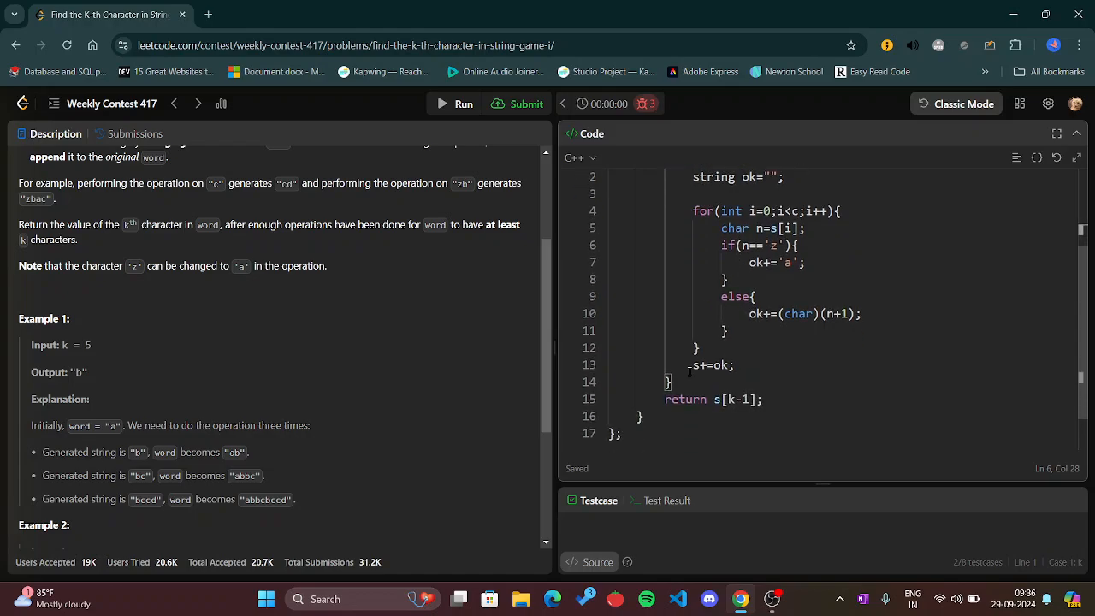
scroll("up", 3)
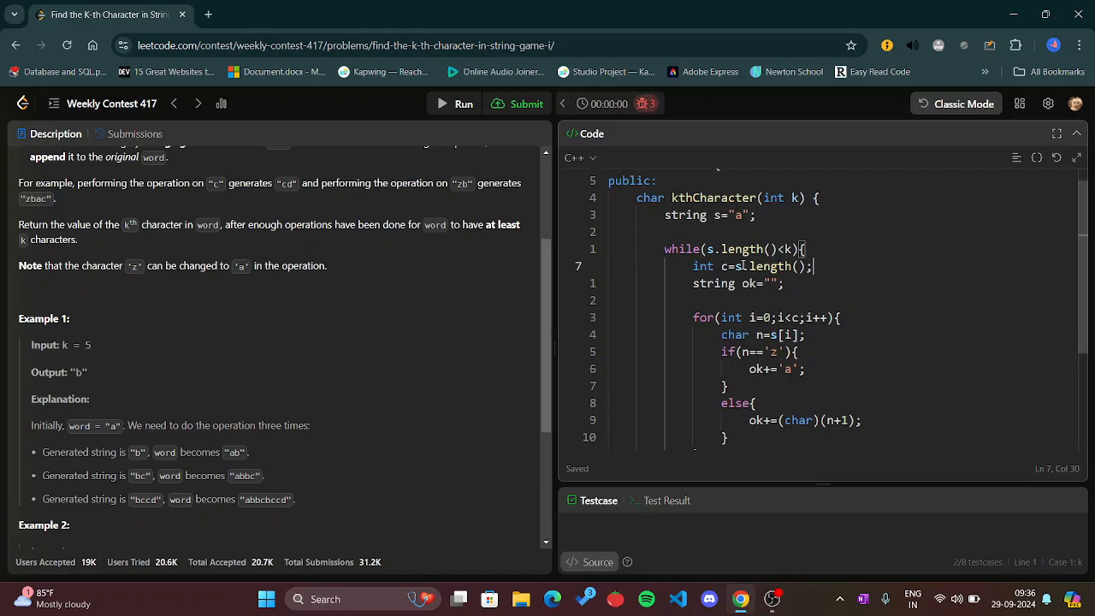
scroll("down", 3)
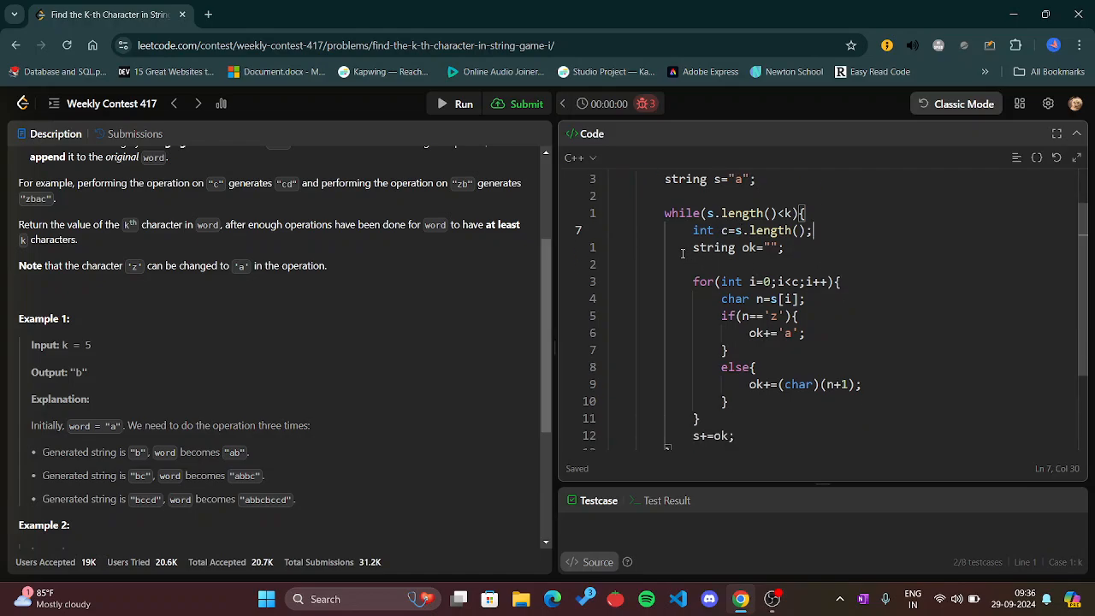
left_click(783, 247)
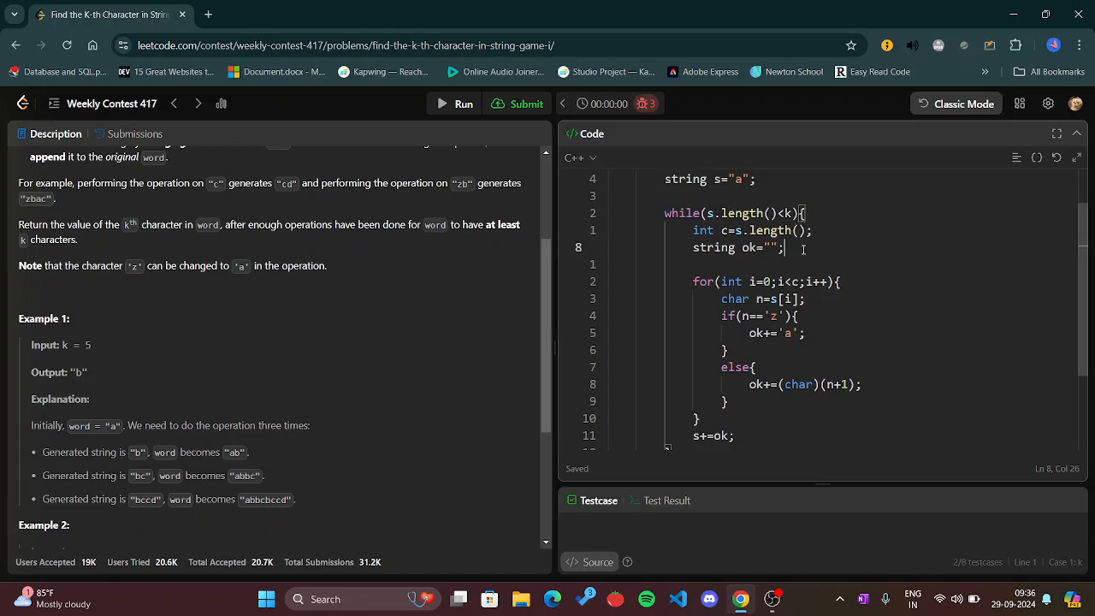
scroll("down", 3)
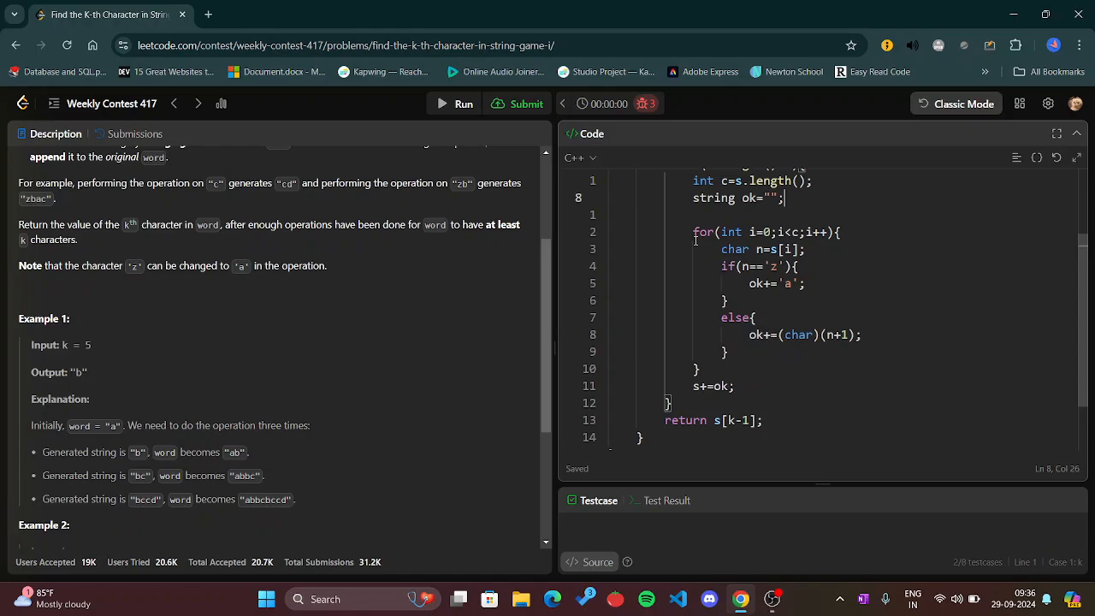
scroll("up", 3)
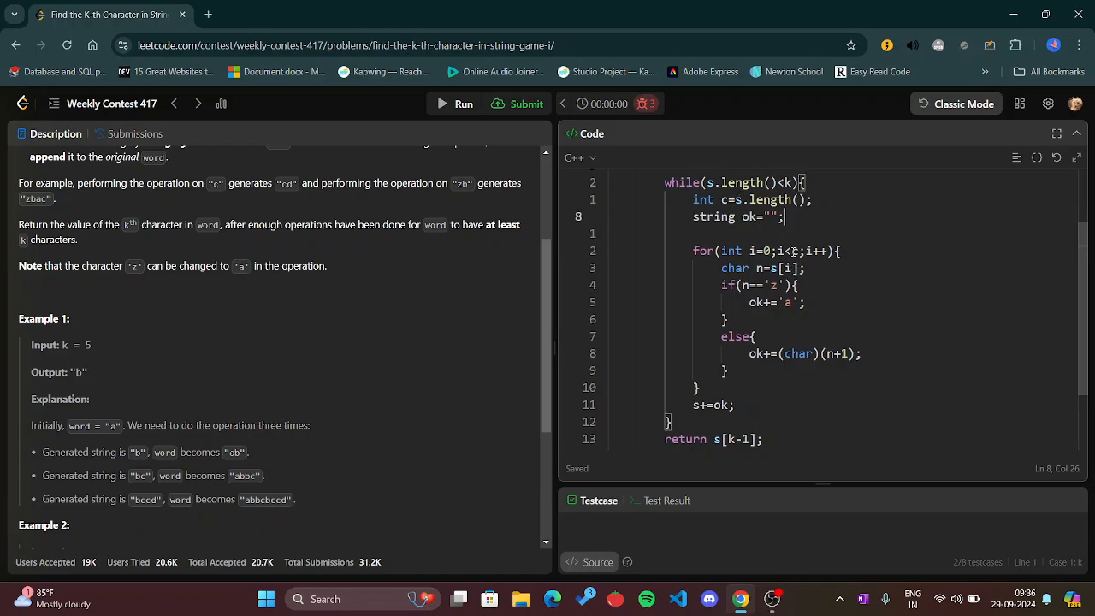
type("c")
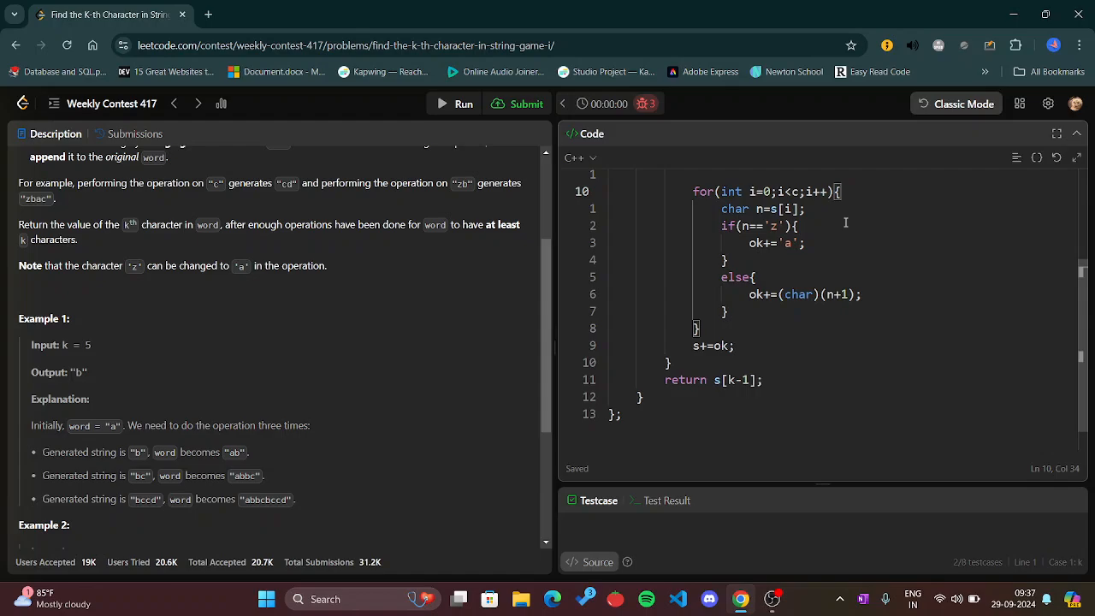
scroll("up", 3)
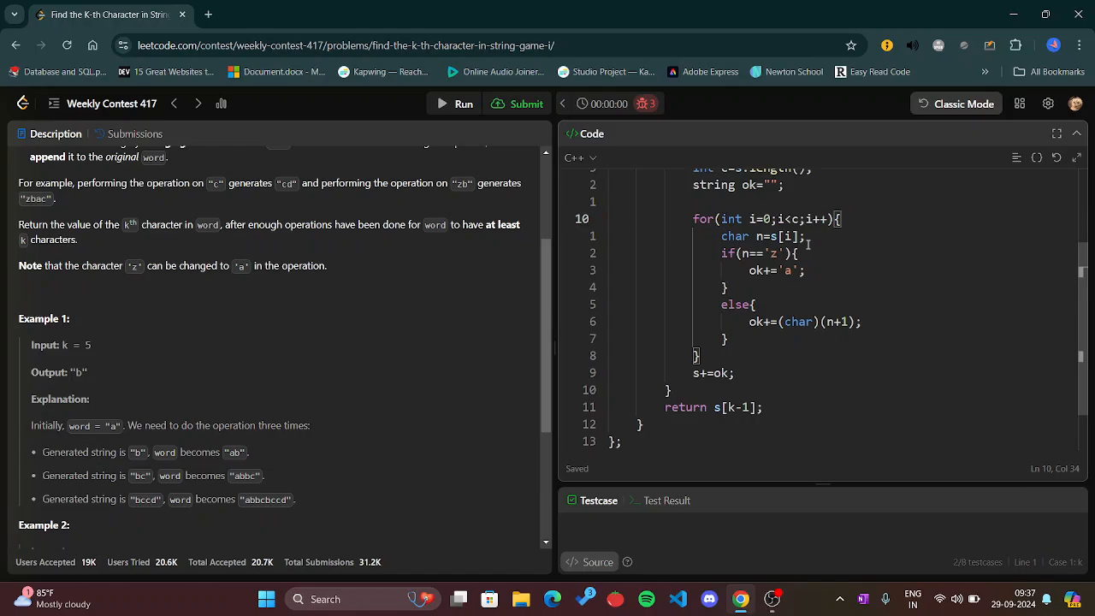
scroll("up", 3)
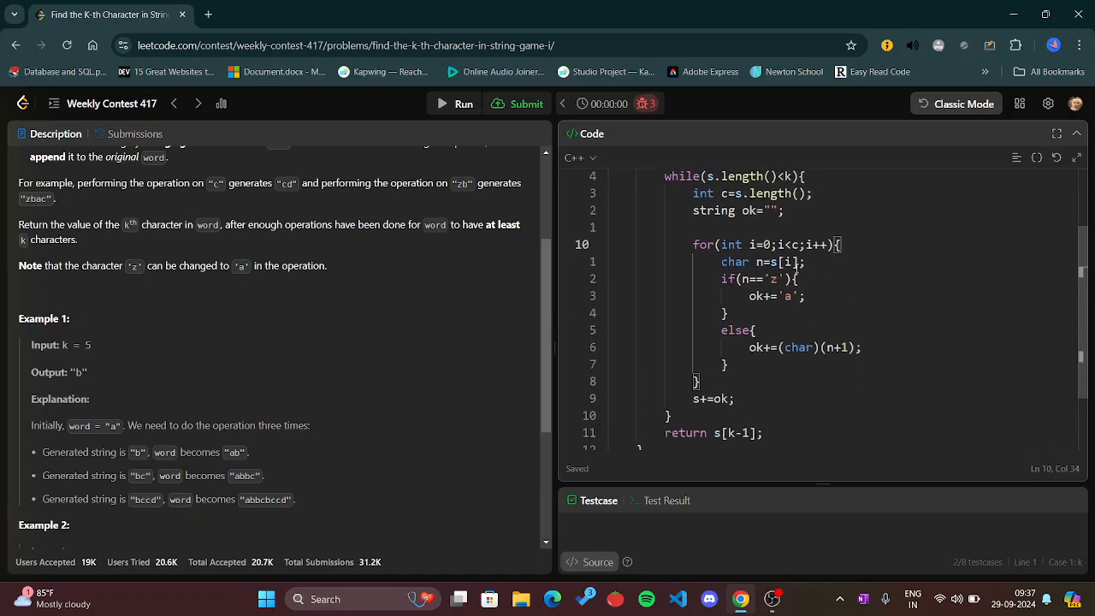
scroll("down", 3)
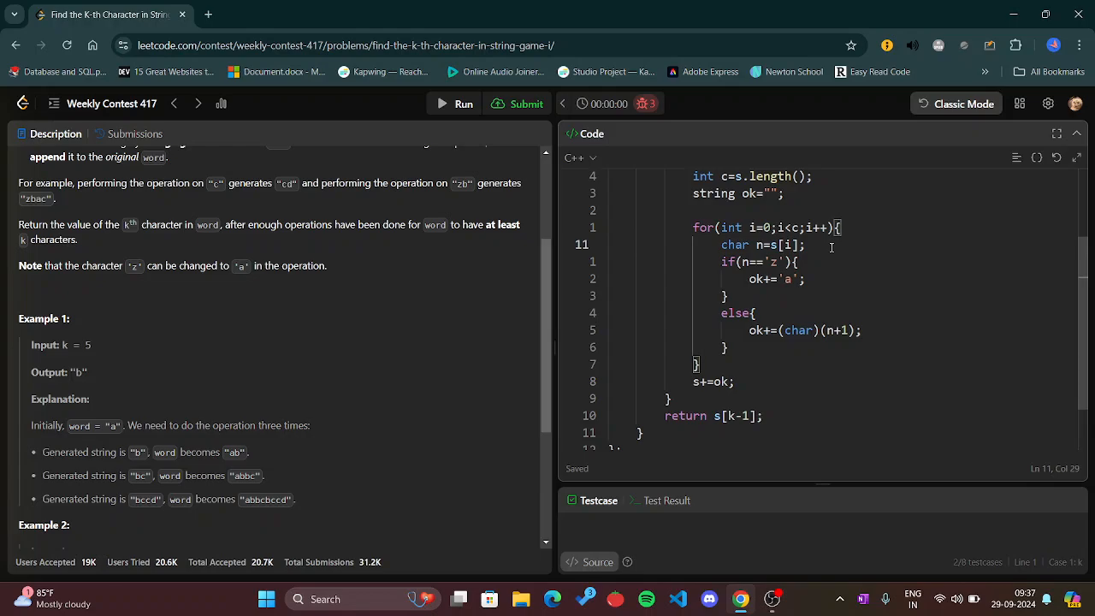
scroll("up", 3)
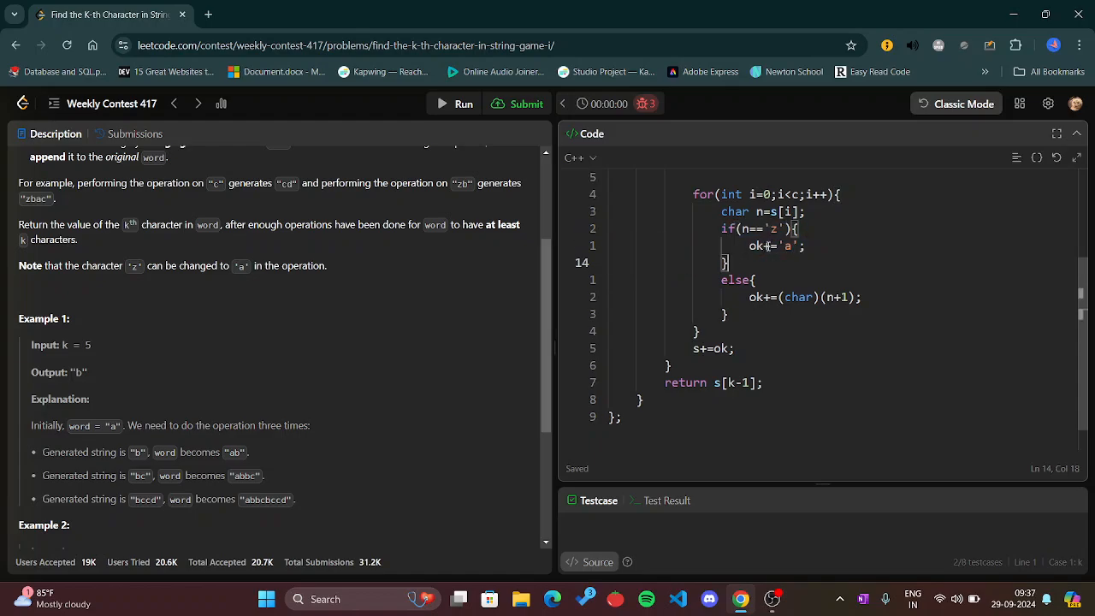
scroll("up", 3)
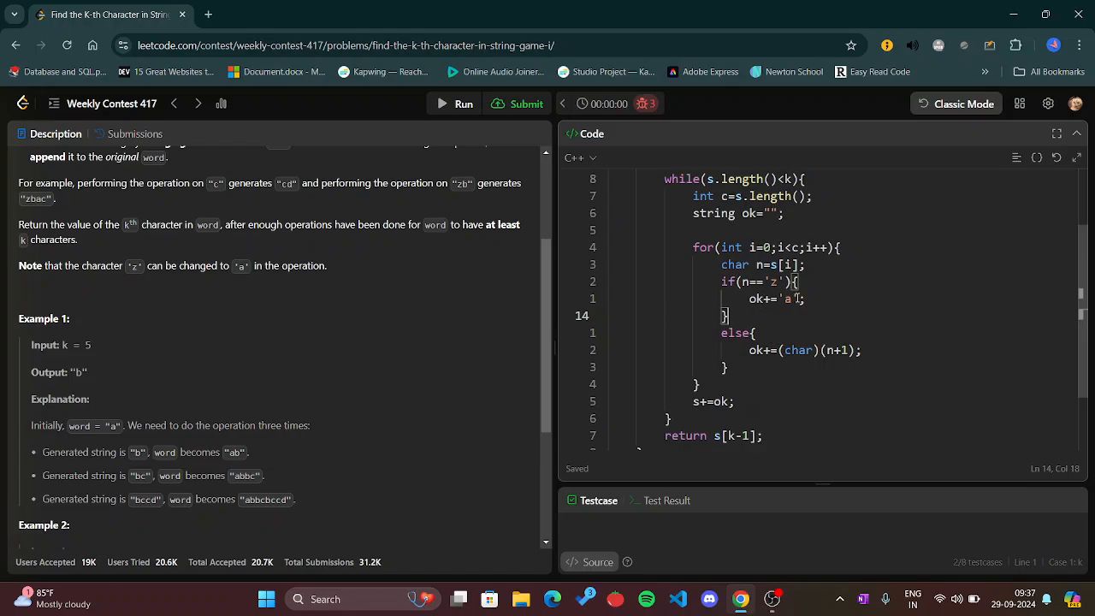
scroll("down", 3)
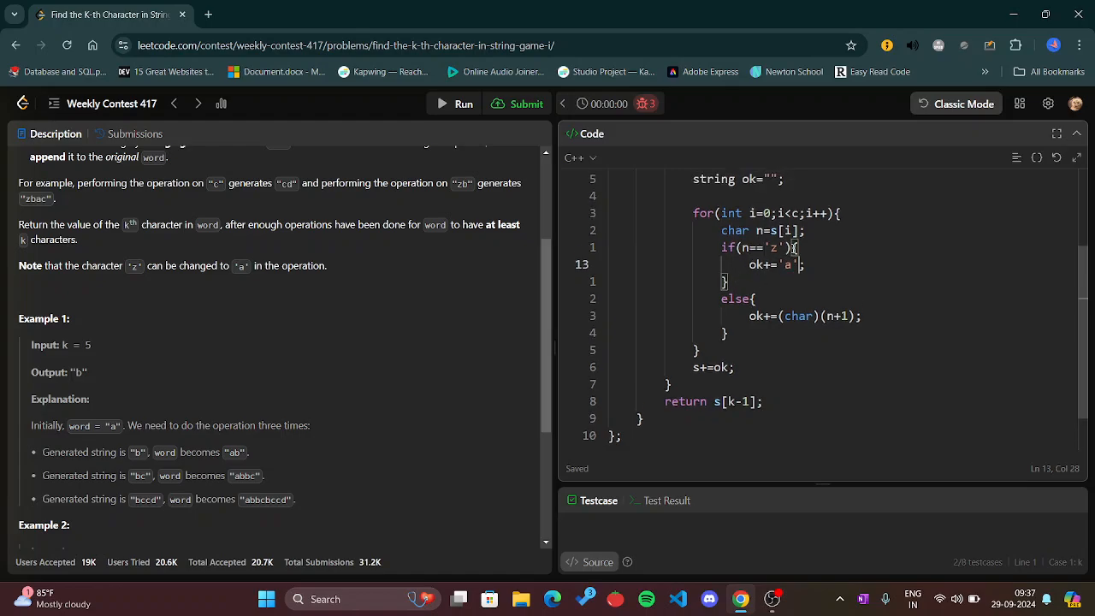
scroll("down", 3)
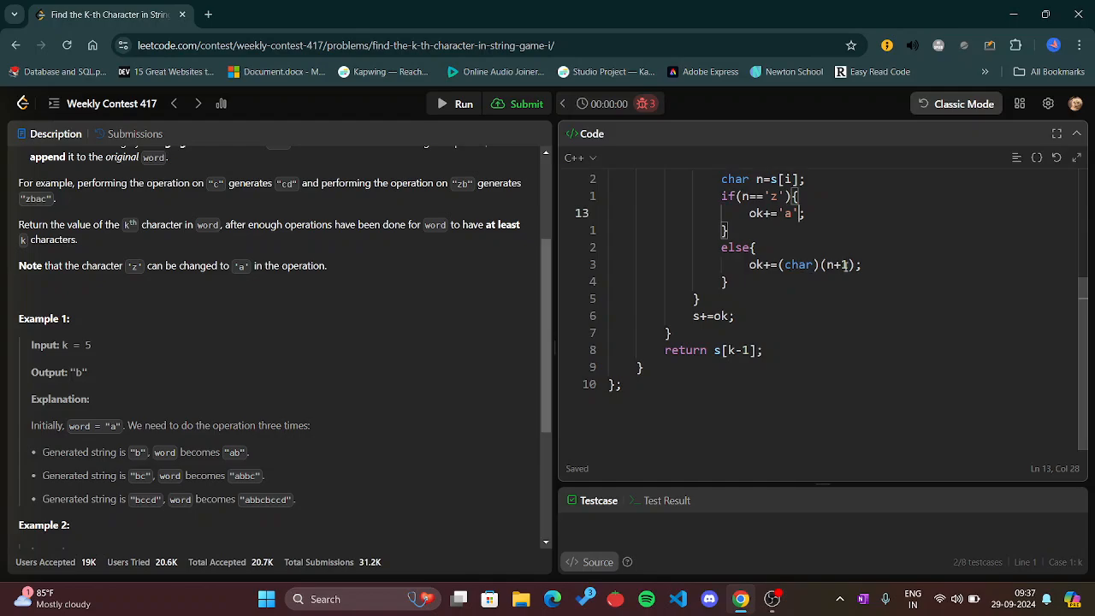
scroll("up", 3)
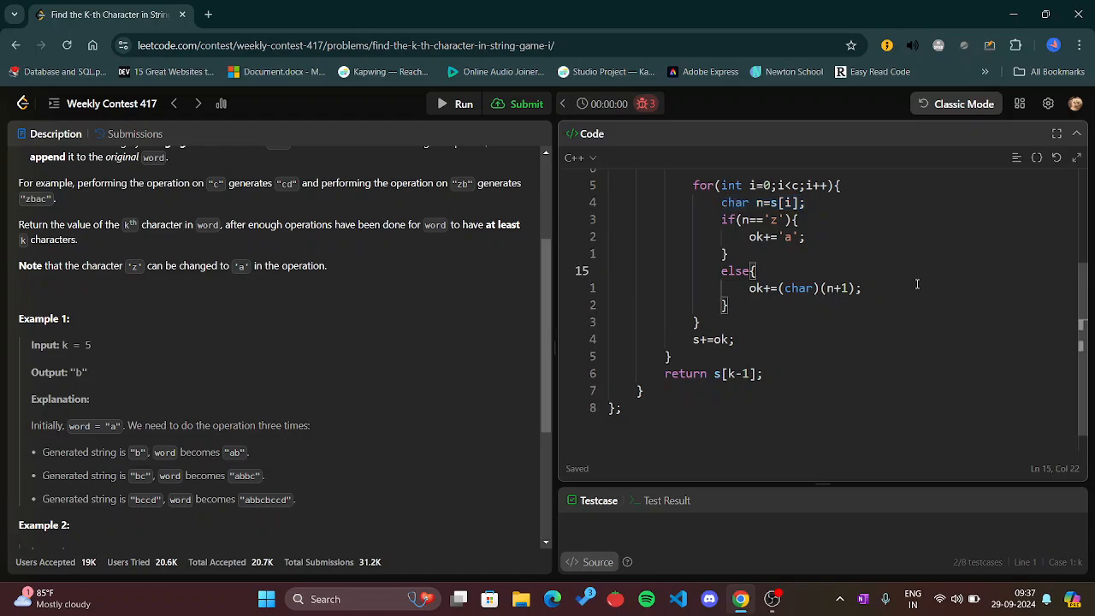
scroll("down", 3)
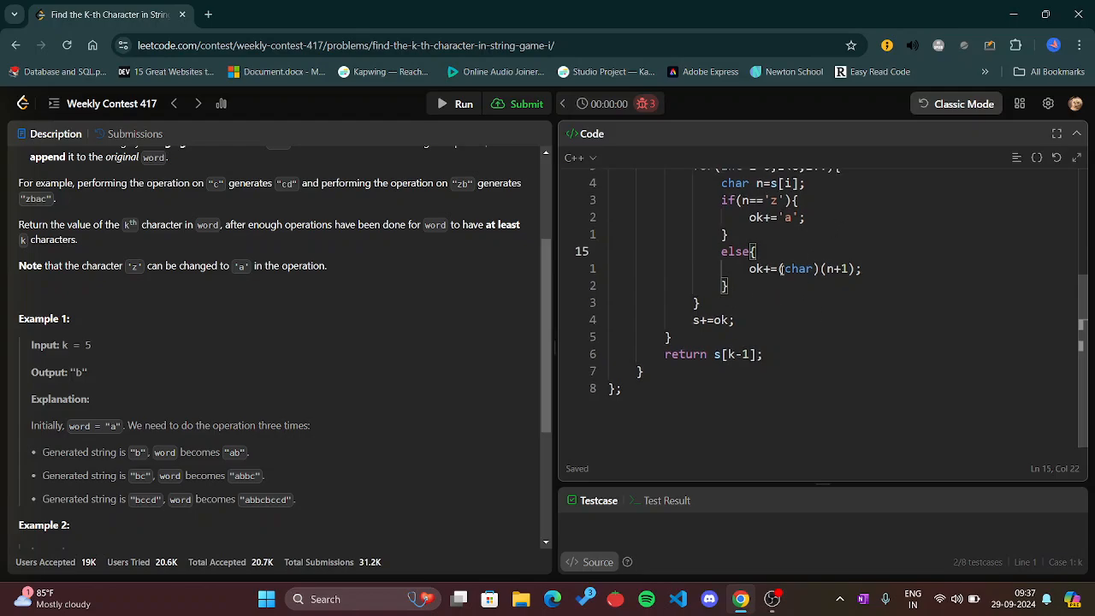
double_click(718, 320)
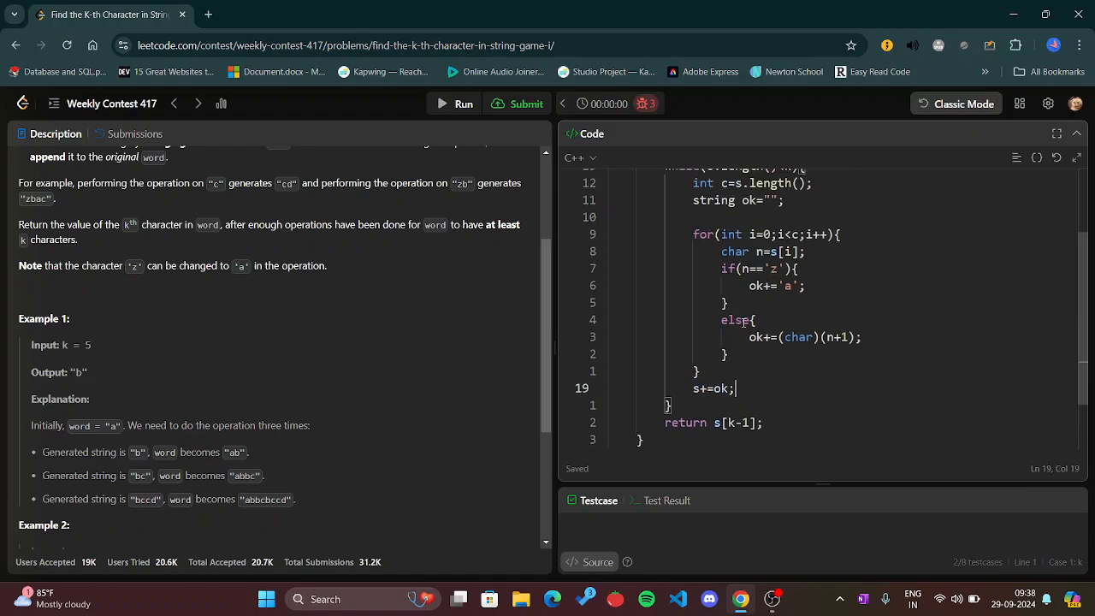
scroll("down", 3)
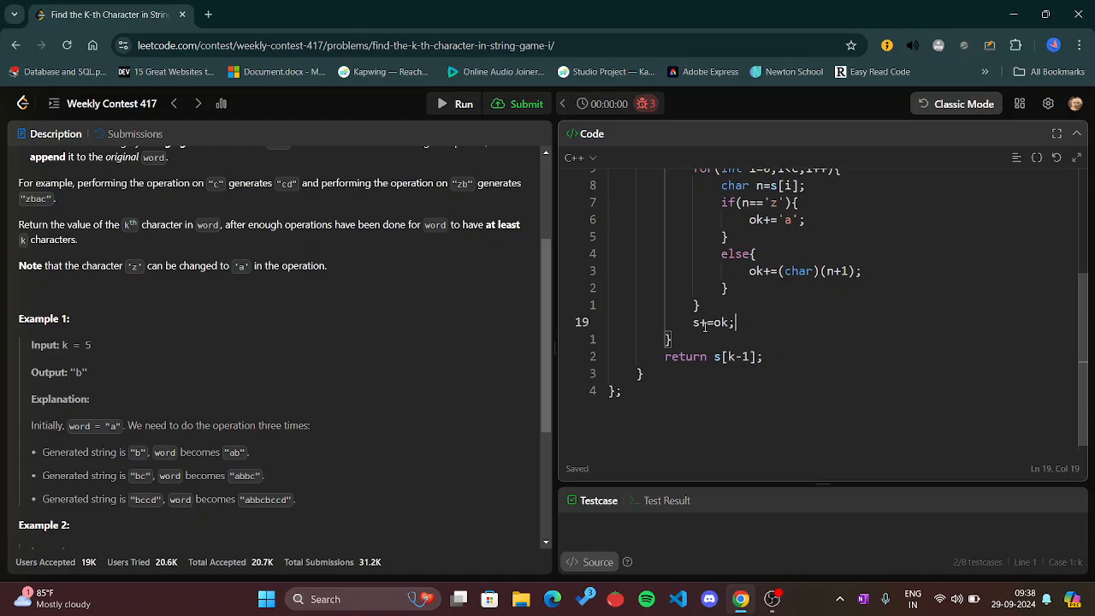
double_click(715, 322)
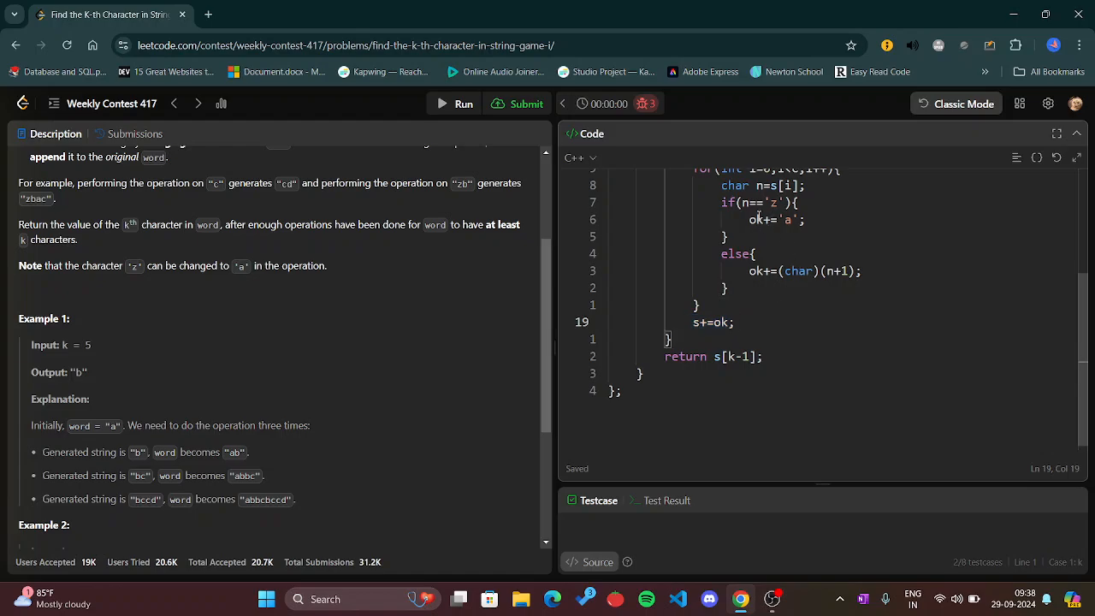
scroll("up", 3)
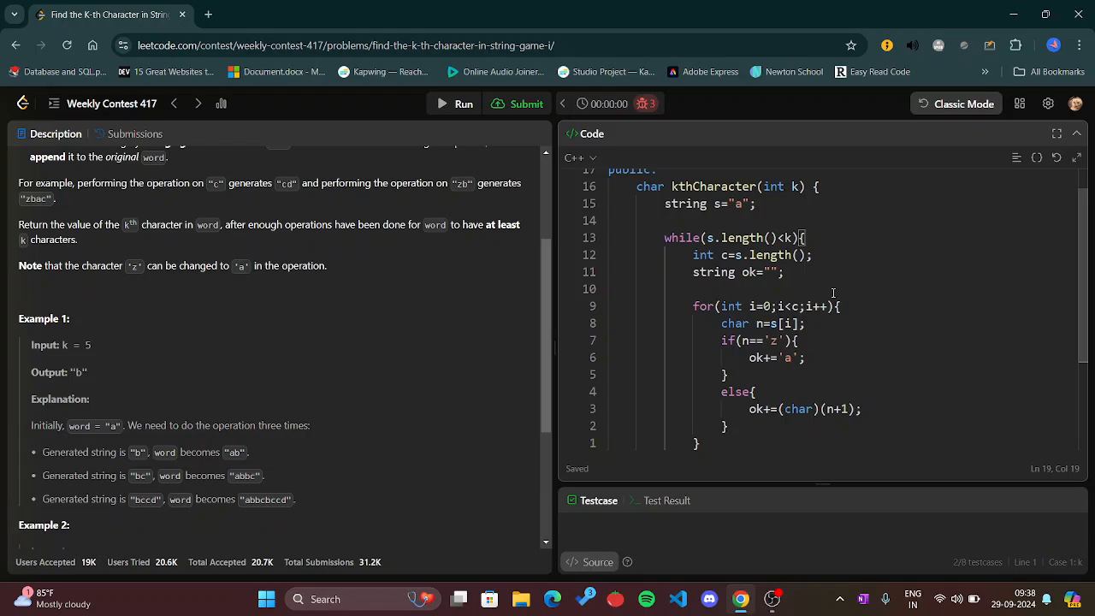
scroll("down", 3)
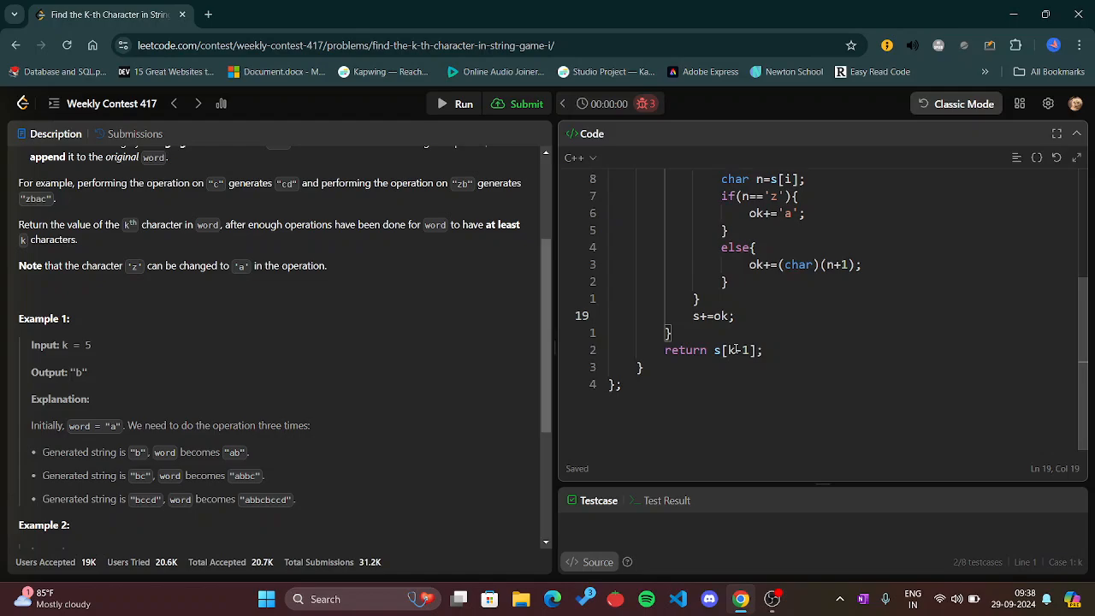
scroll("up", 3)
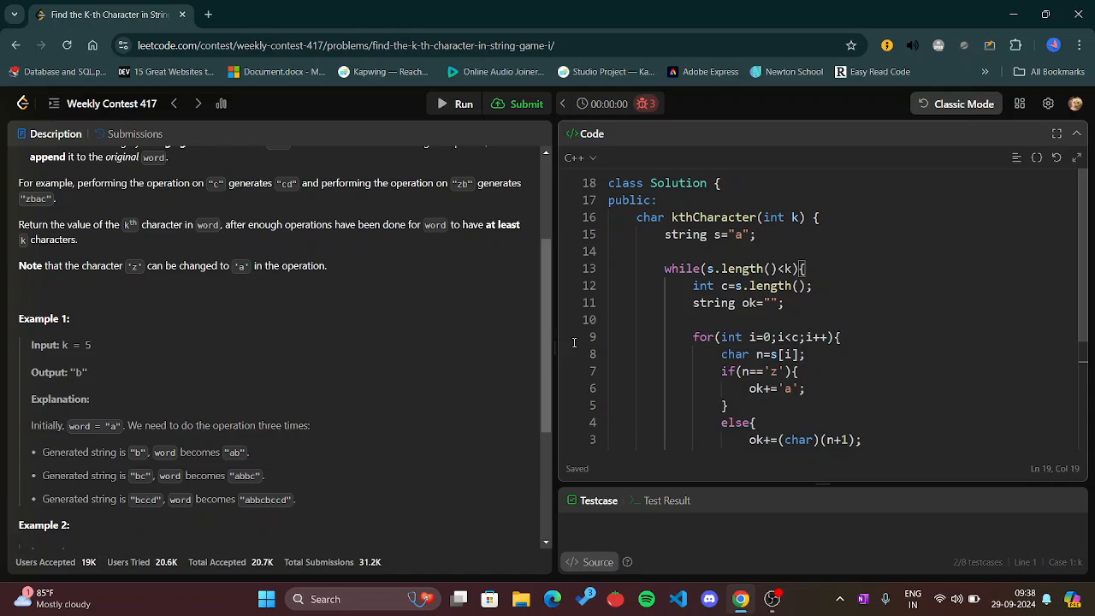
scroll("up", 3)
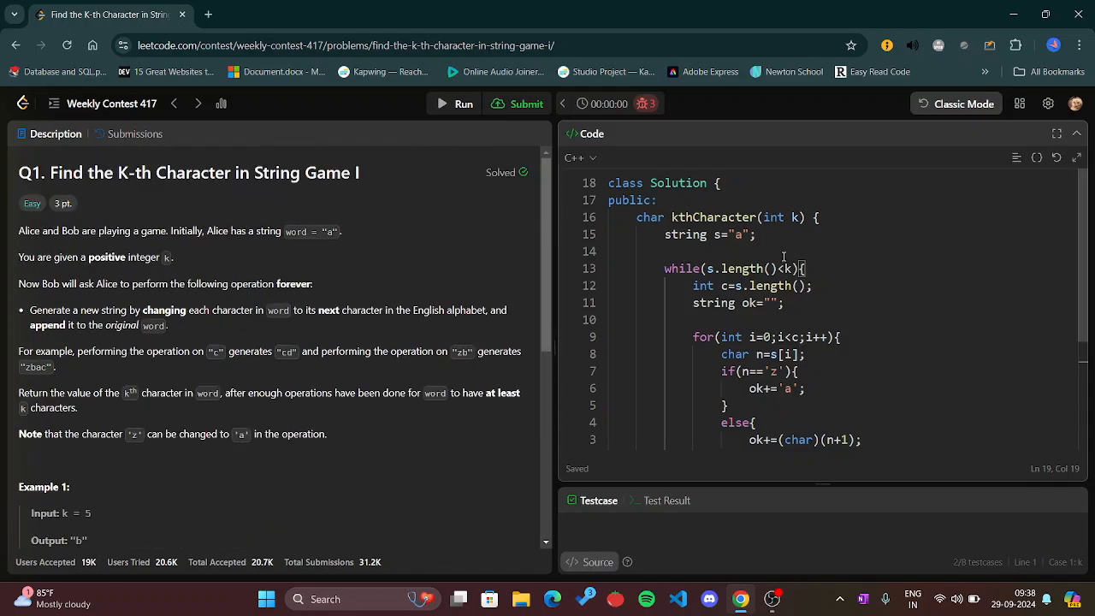
scroll("down", 3)
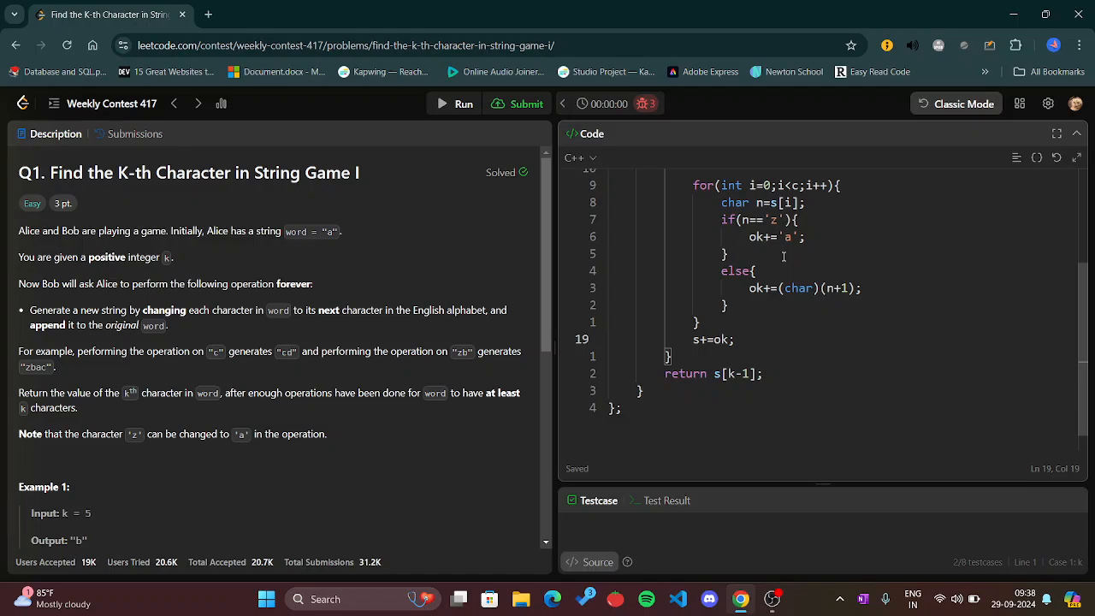
scroll("up", 3)
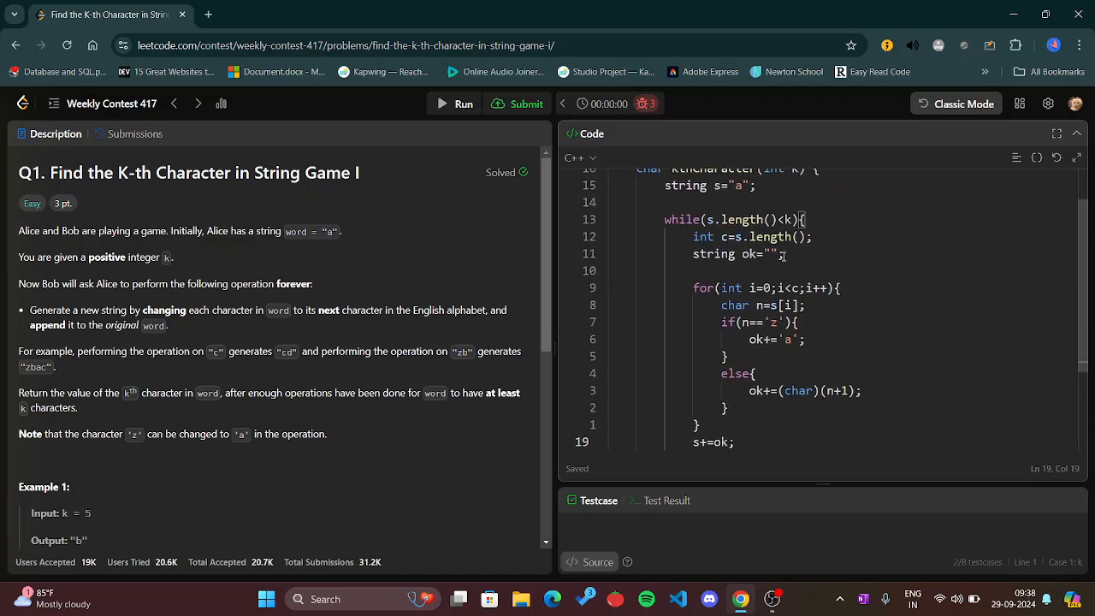
scroll("down", 3)
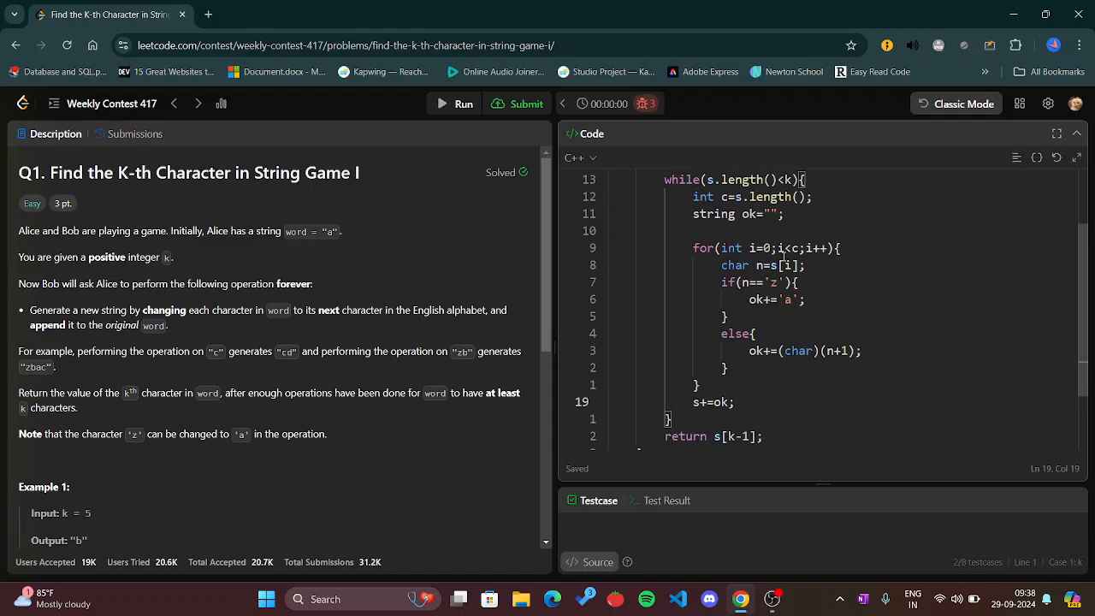
scroll("up", 3)
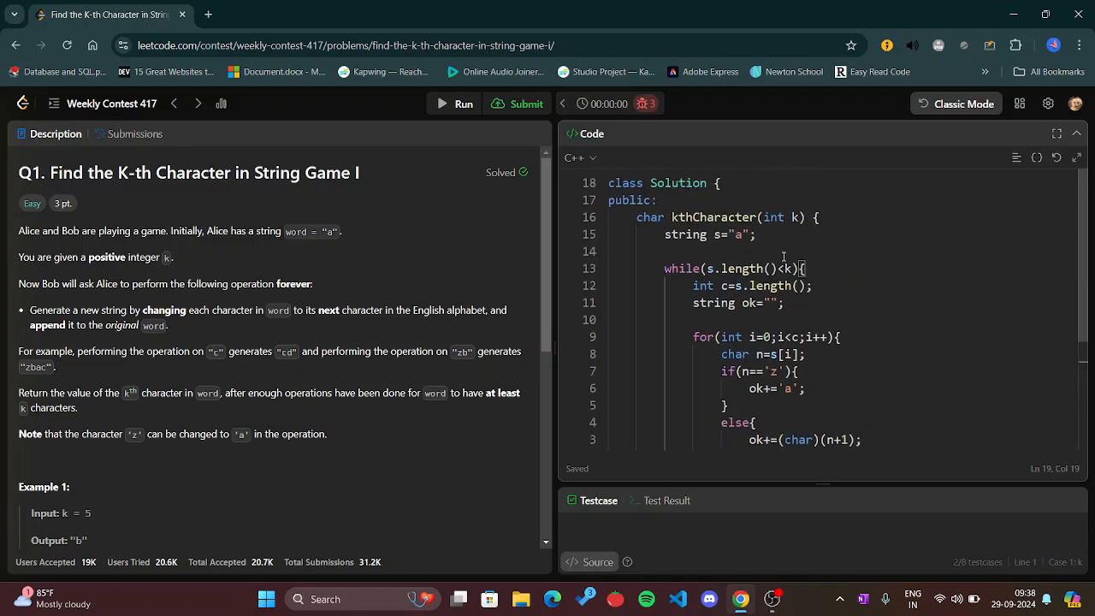
scroll("down", 3)
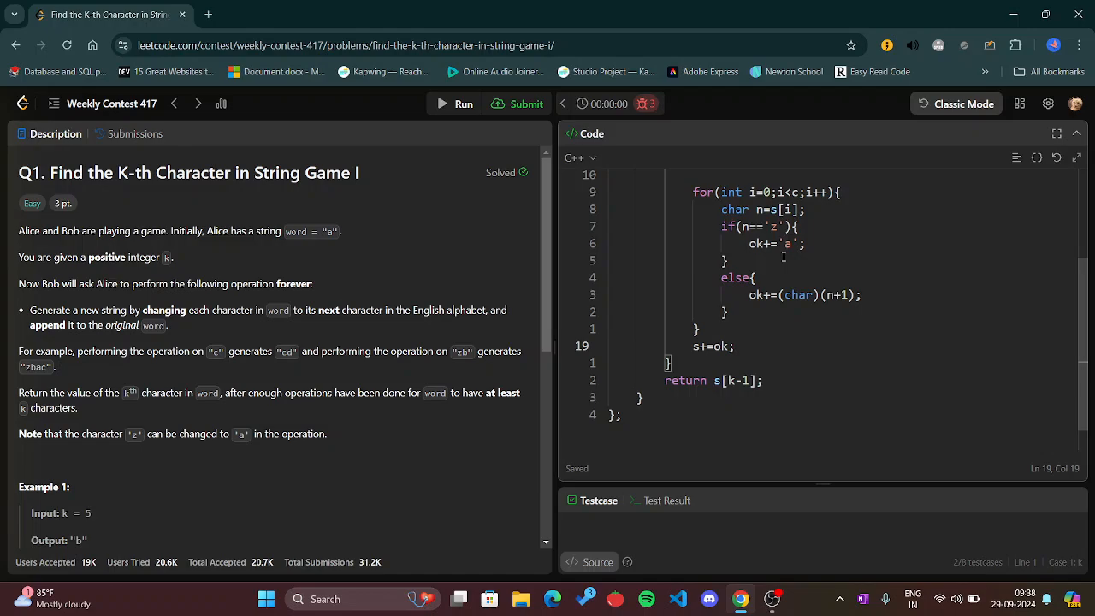
scroll("up", 3)
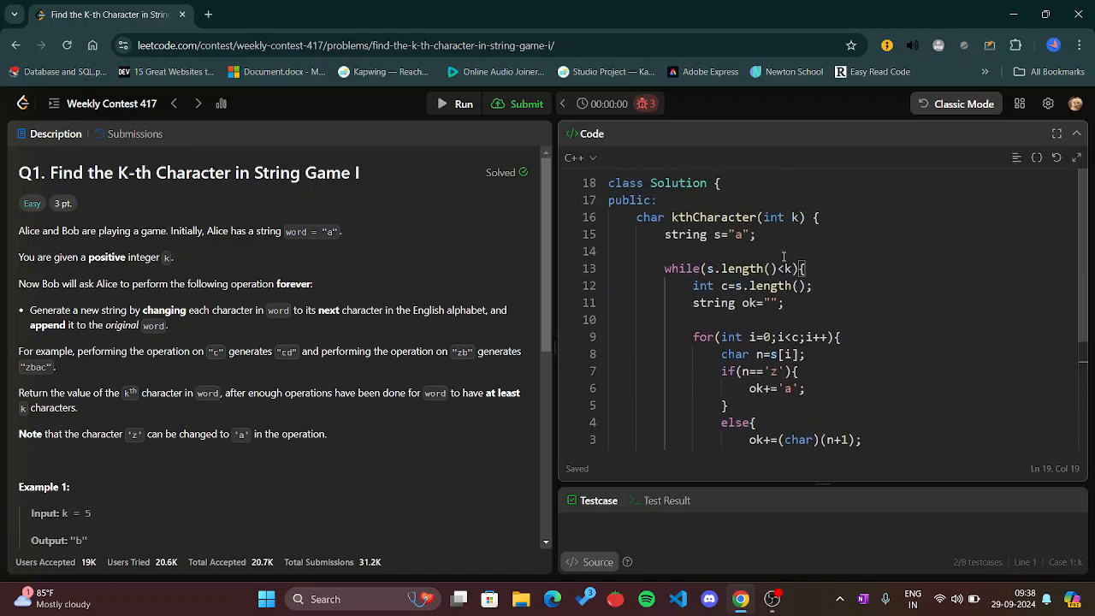
mouse_move(710, 305)
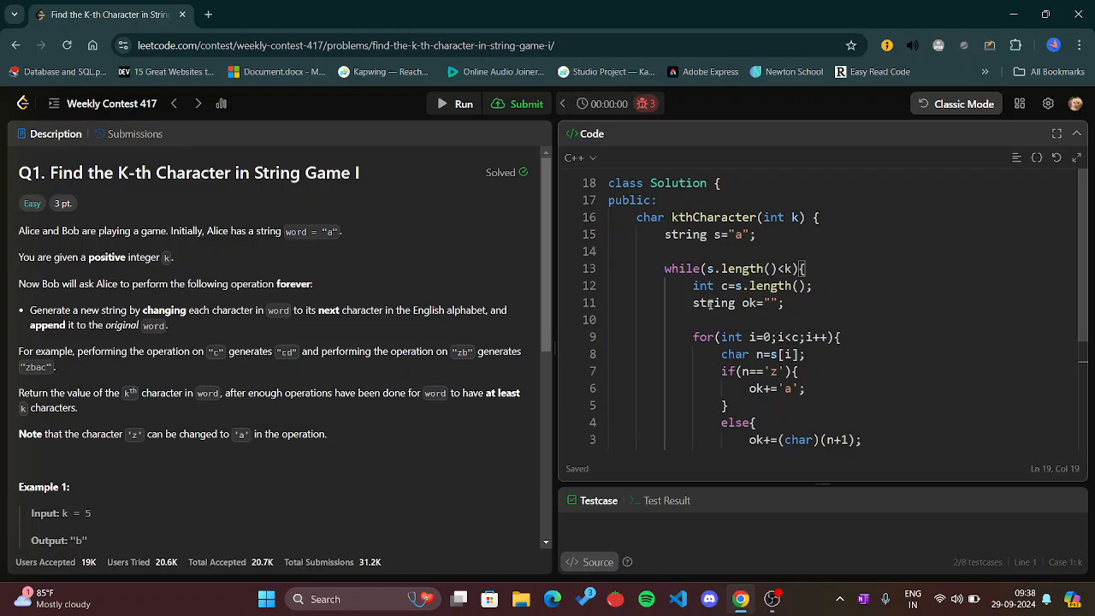
scroll("down", 3)
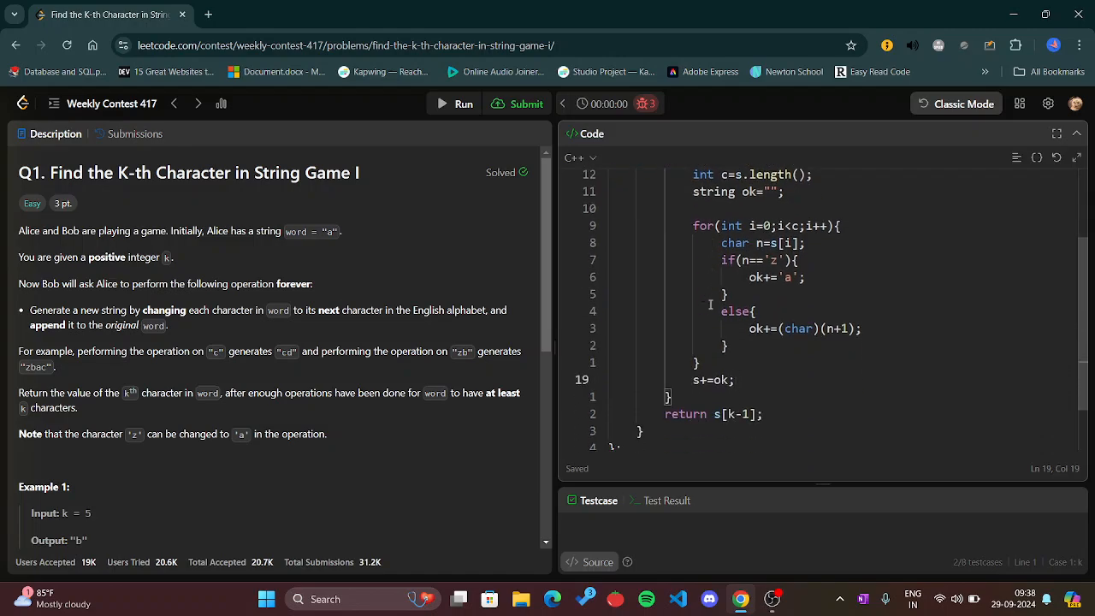
scroll("up", 3)
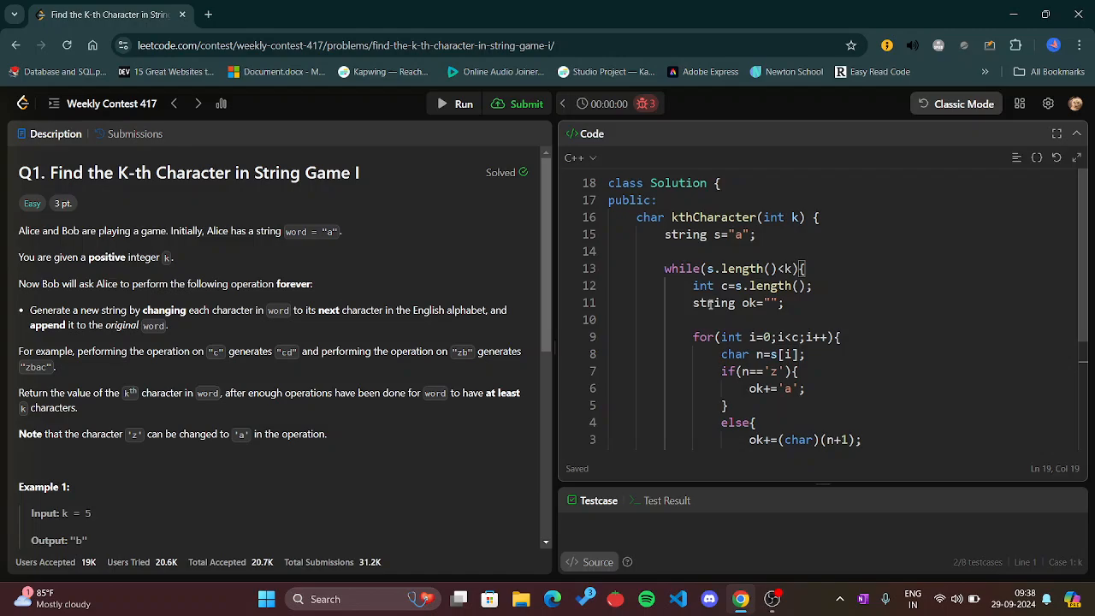